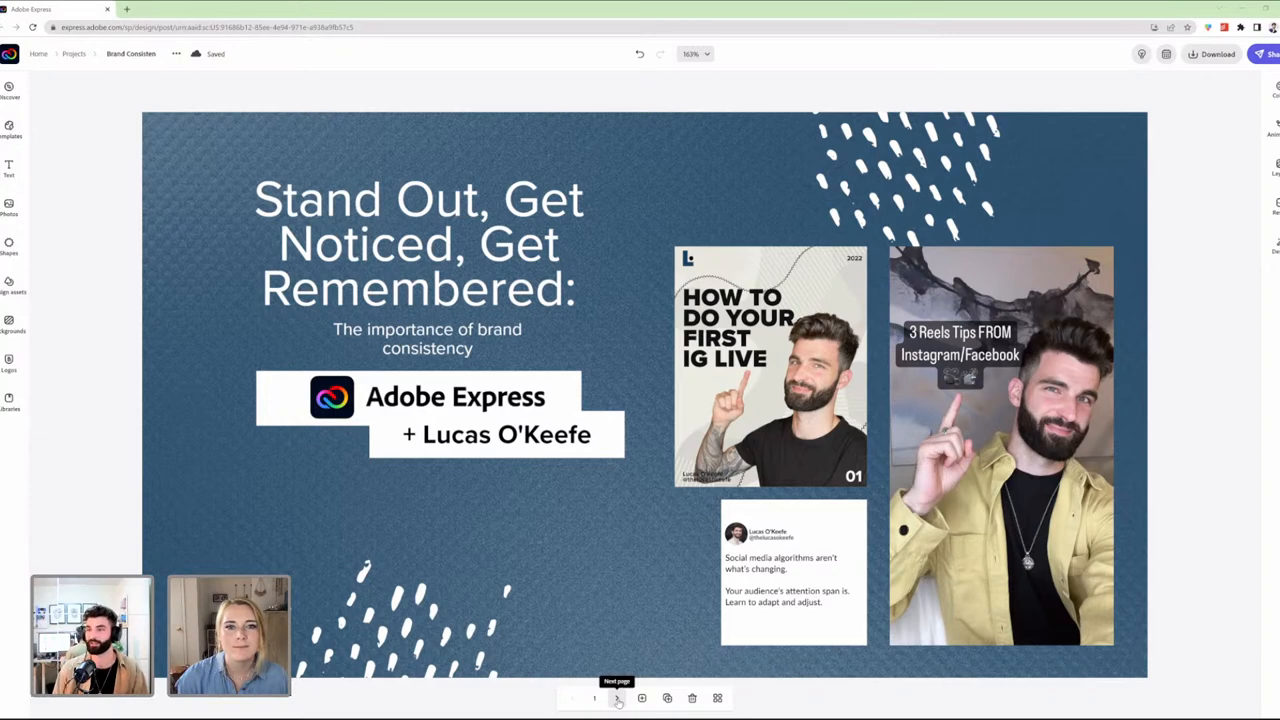
Advance from the title slide to slide 2 with the Next page arrow
left_click(614, 698)
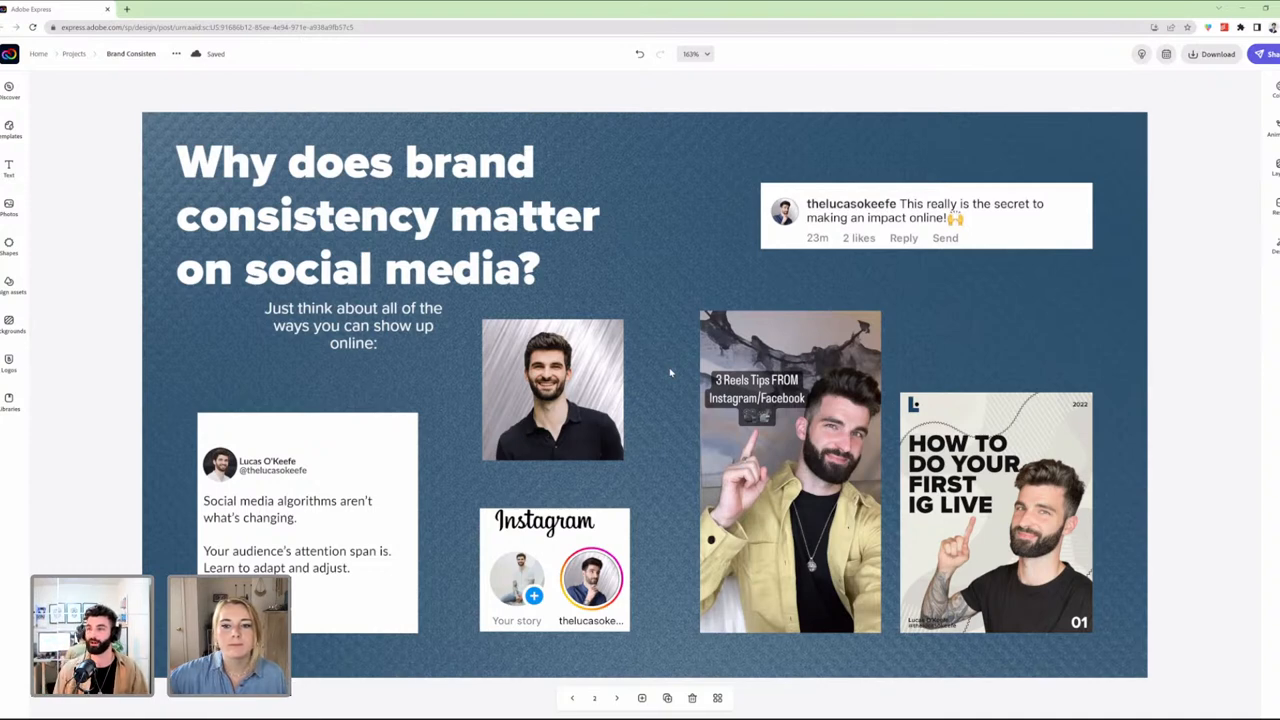
mouse_move(678, 376)
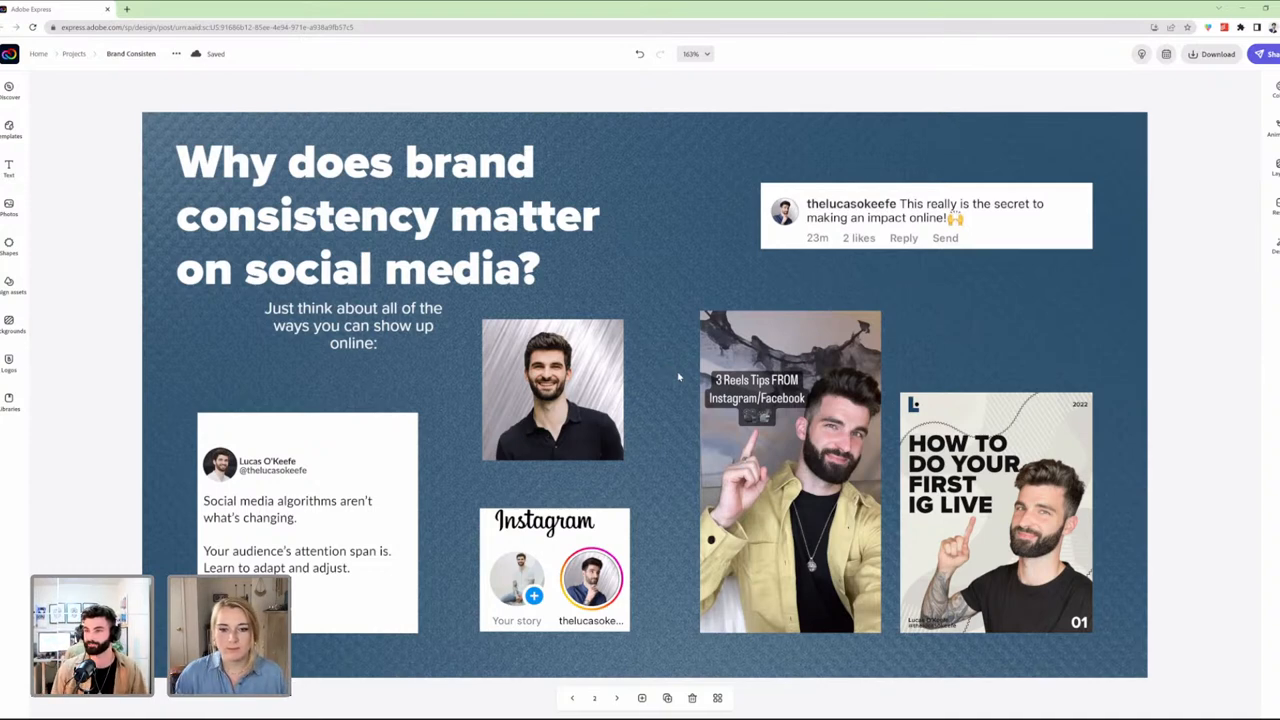
mouse_move(662, 472)
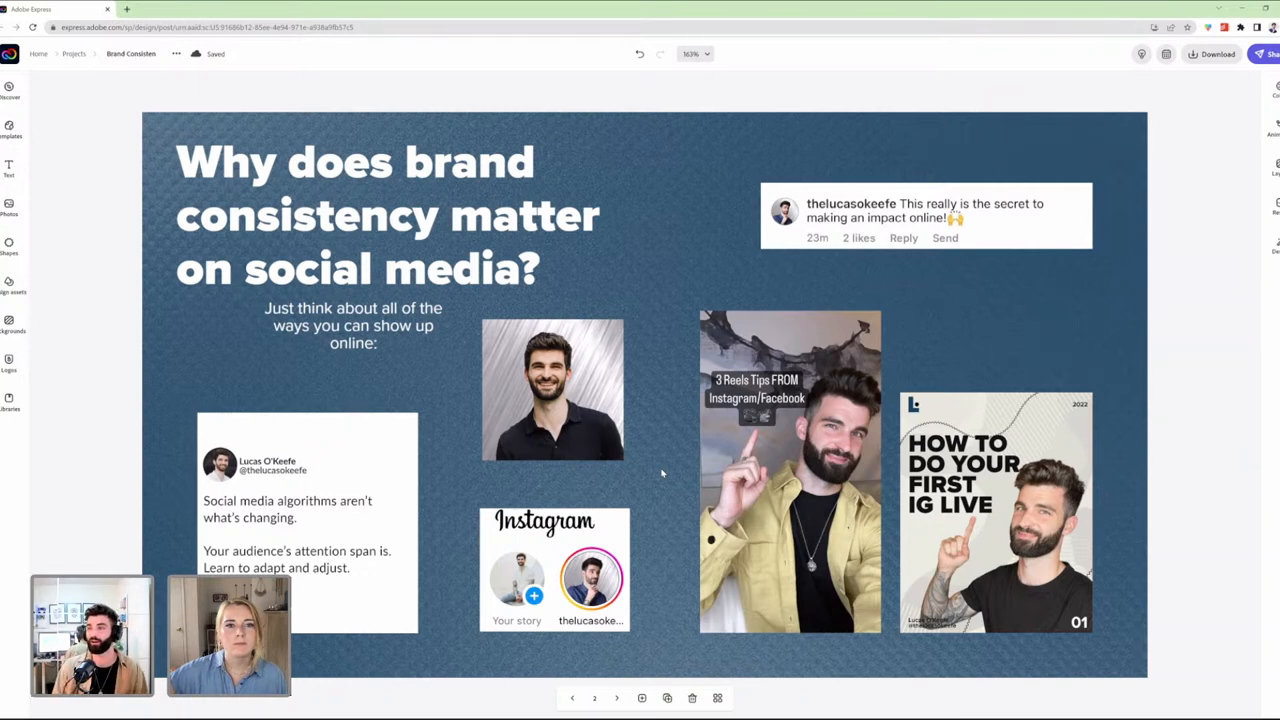
mouse_move(638, 466)
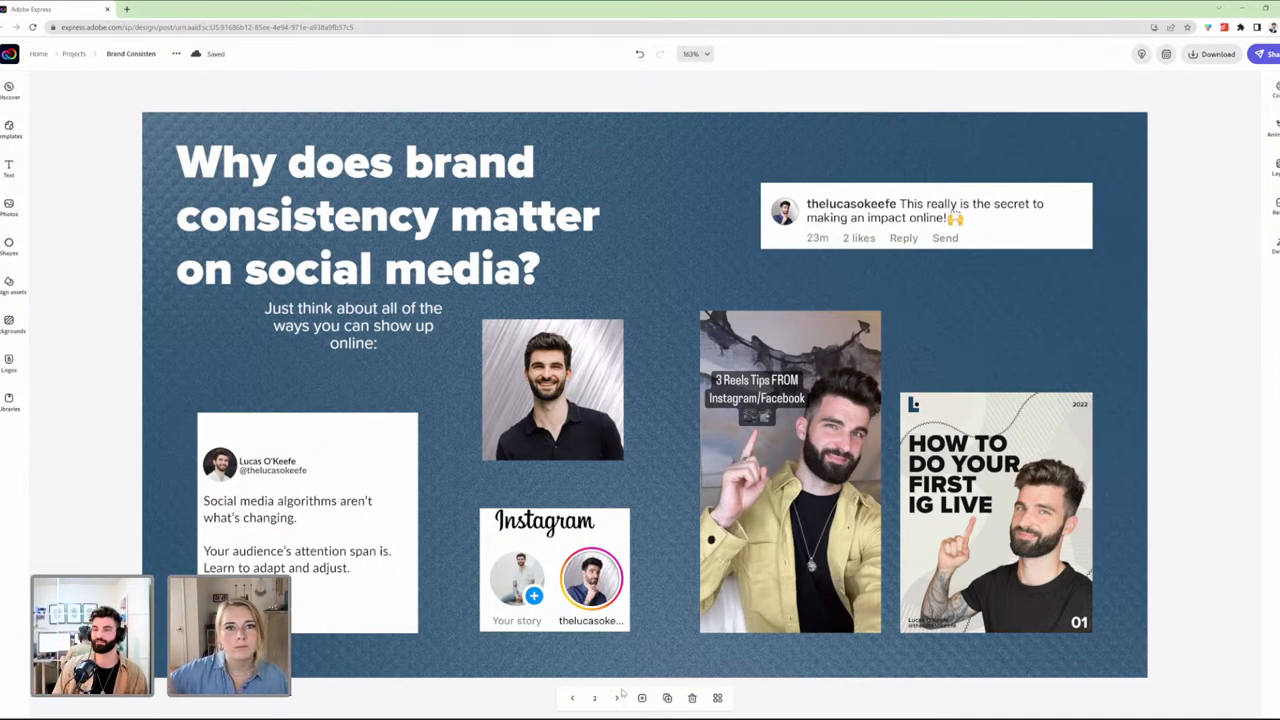
mouse_move(616, 696)
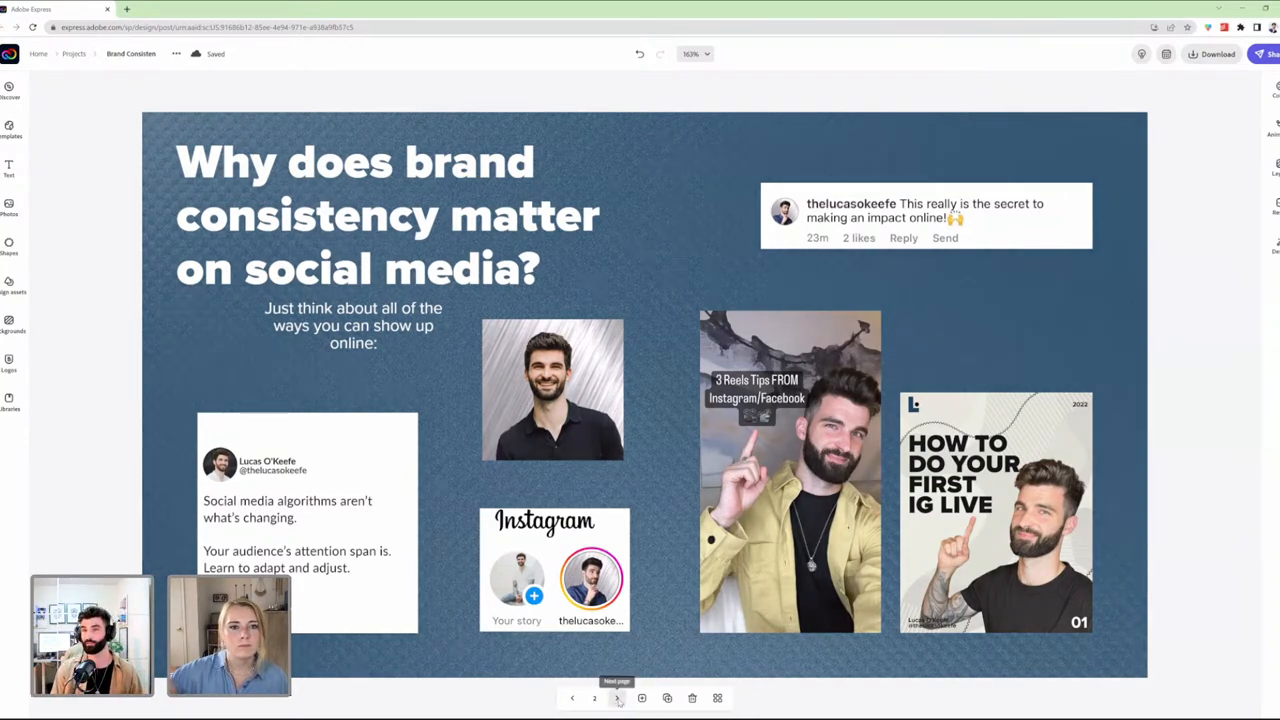
Advance to slide 3, 'Having a unified presence amongst all of them gets your account remembered.'
left_click(620, 696)
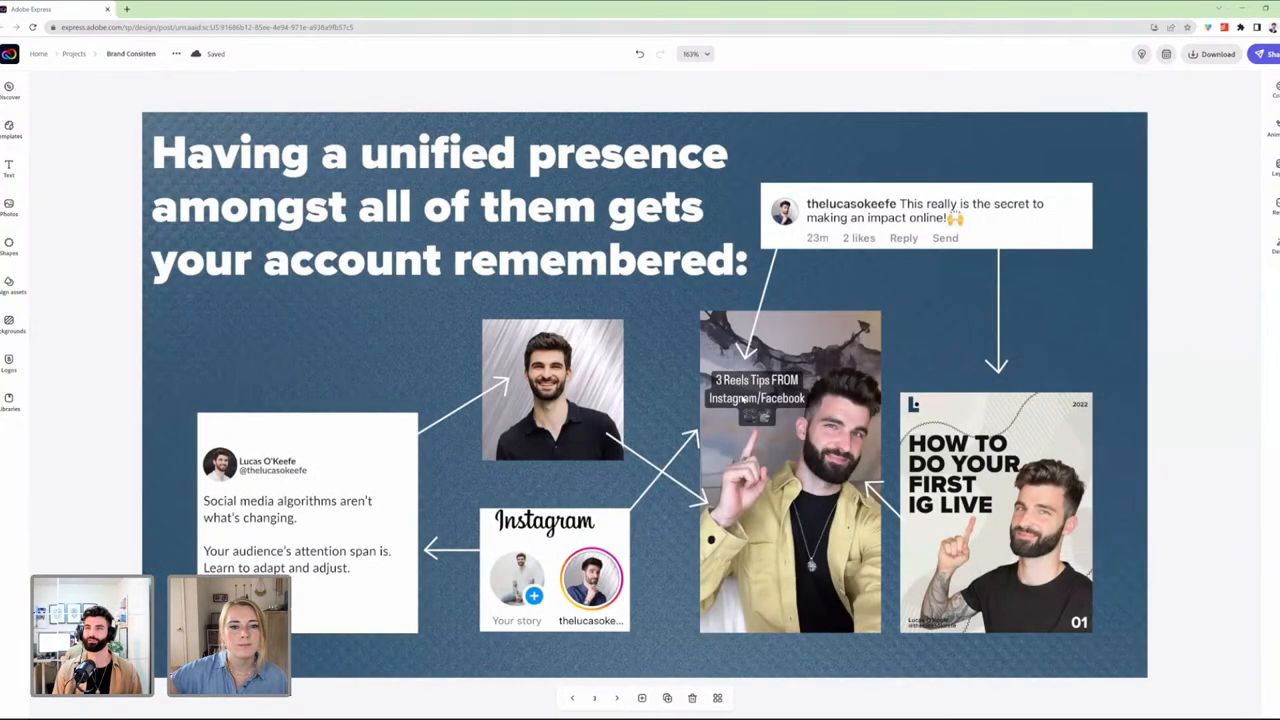
mouse_move(632, 318)
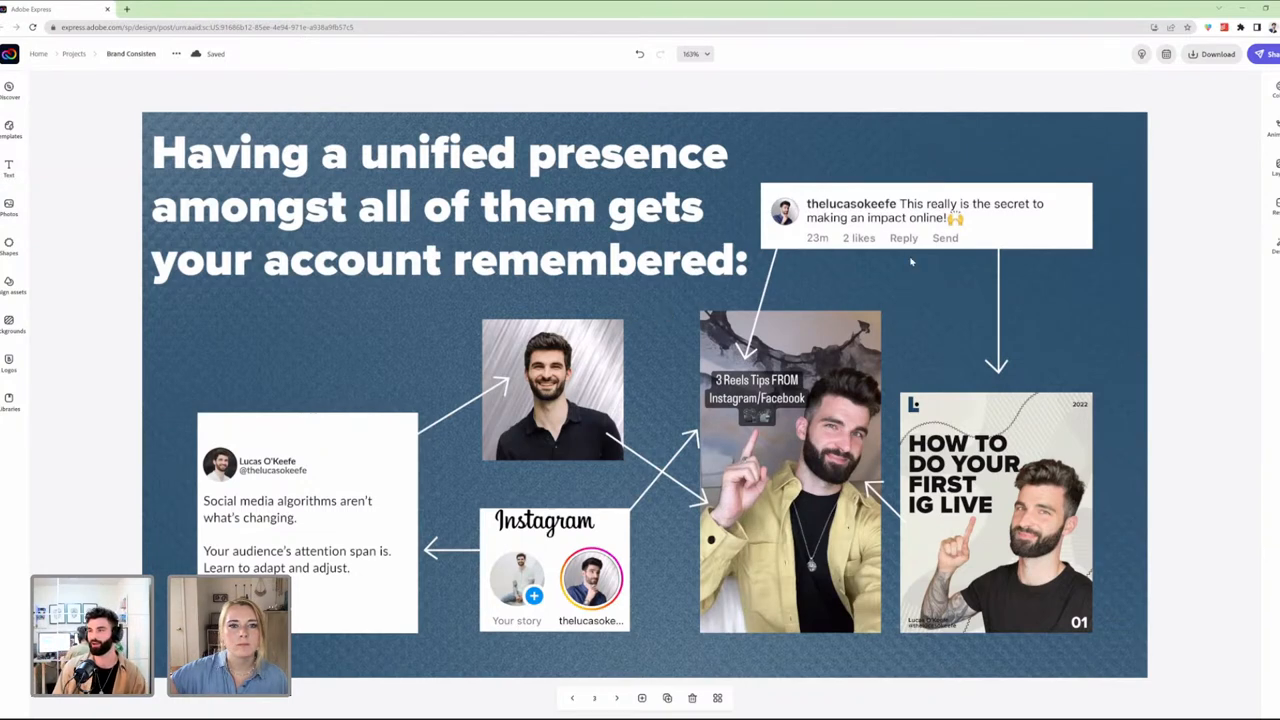
mouse_move(848, 472)
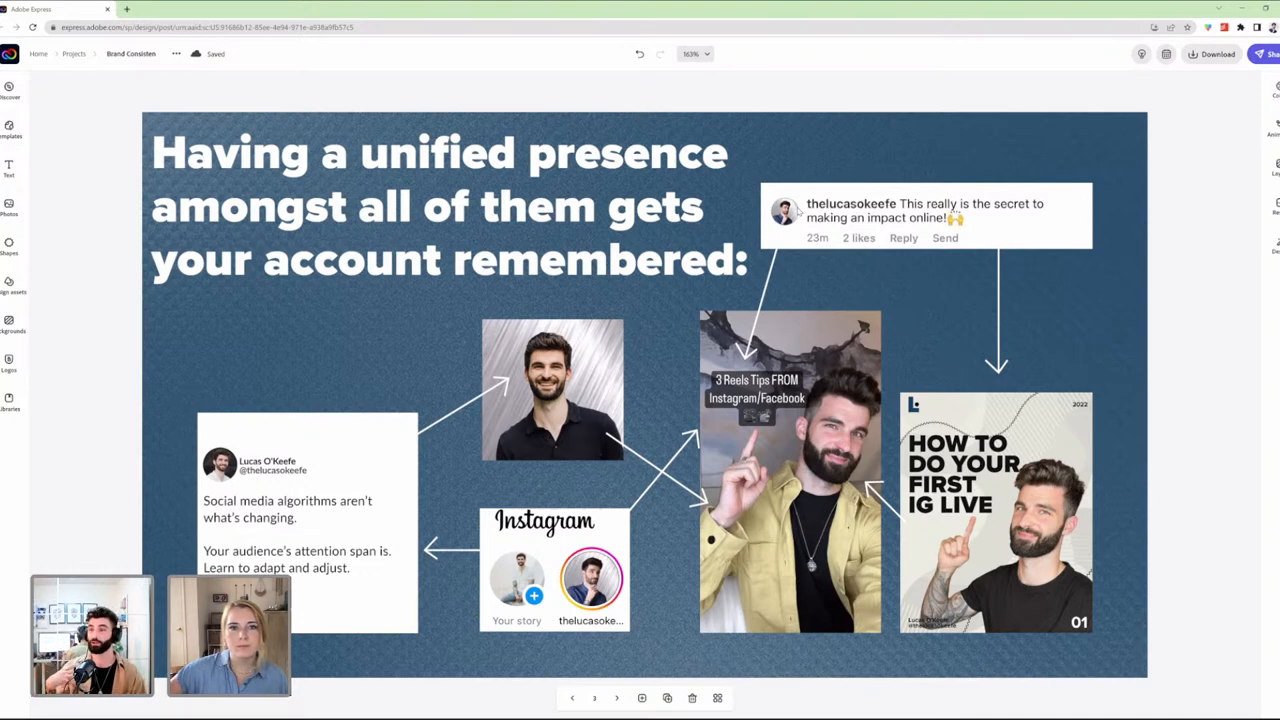
mouse_move(1004, 84)
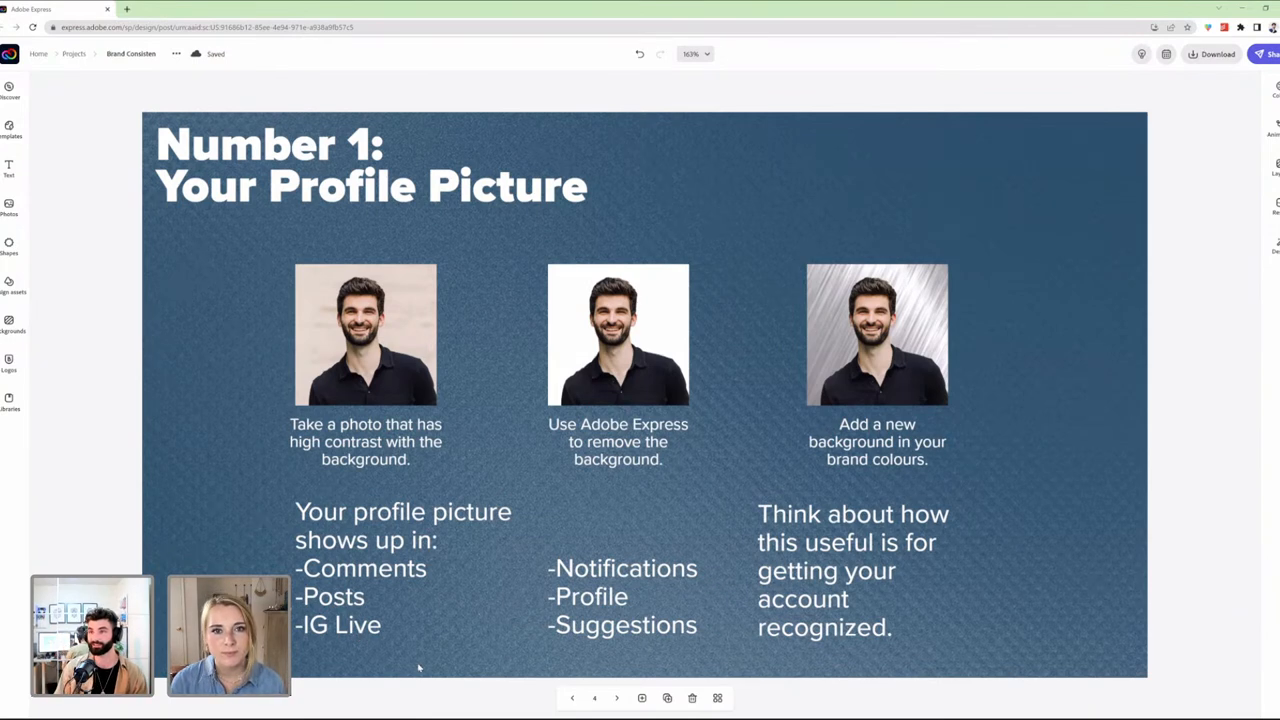
mouse_move(844, 342)
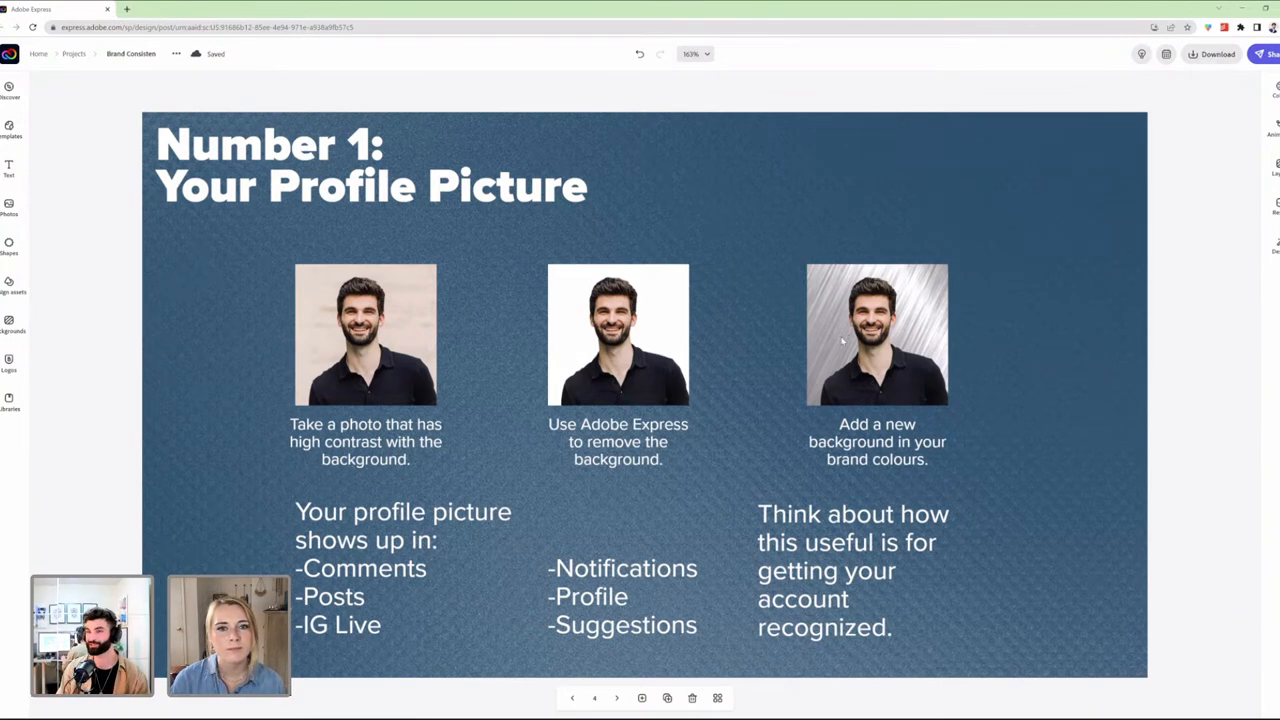
mouse_move(516, 370)
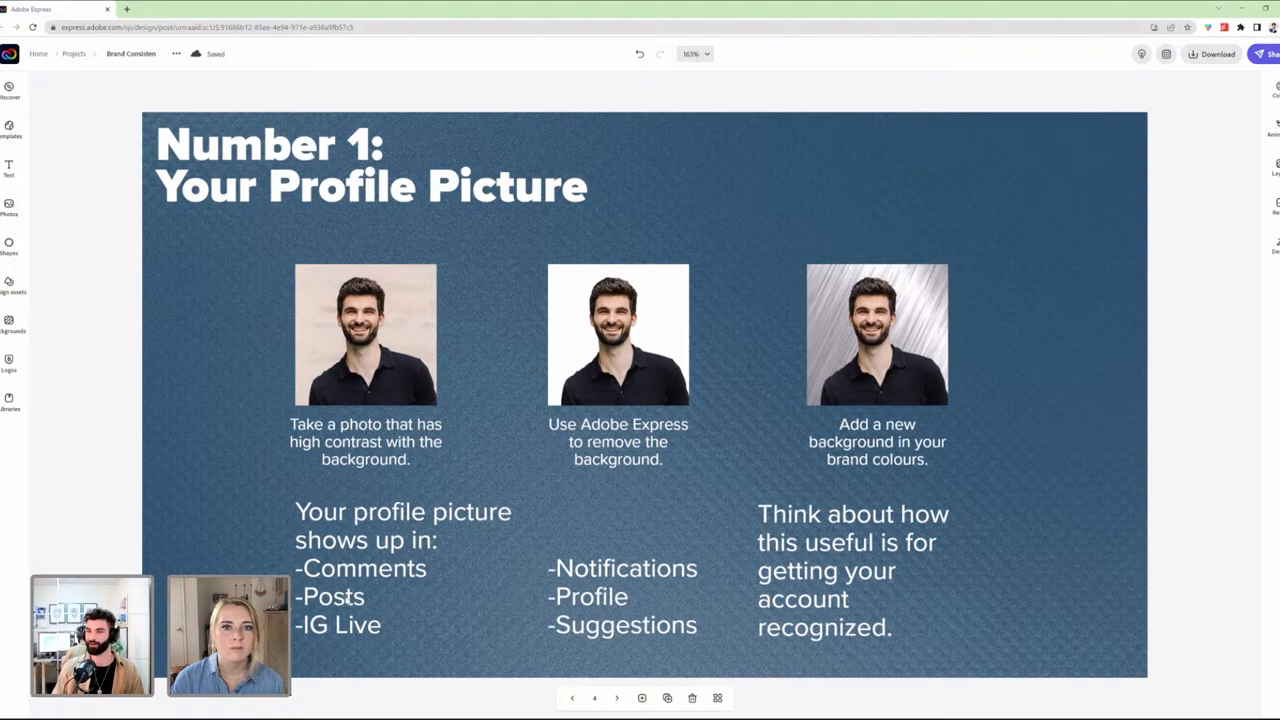
mouse_move(482, 560)
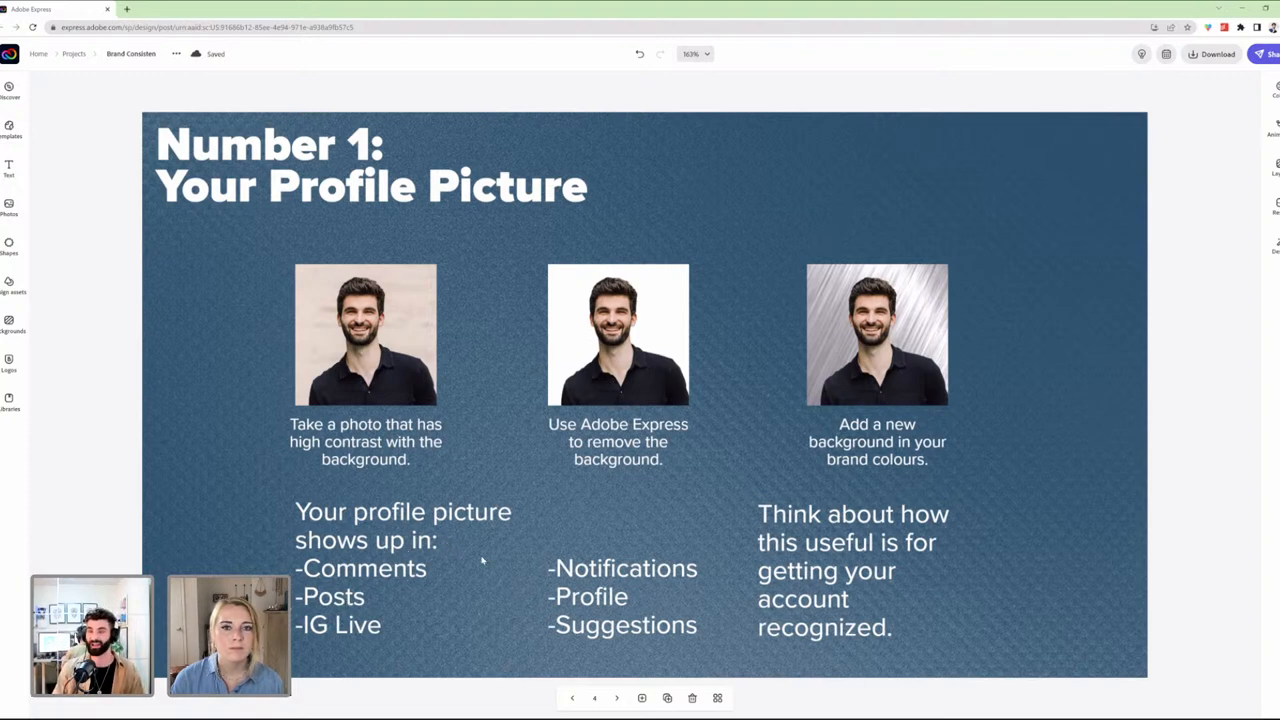
mouse_move(592, 596)
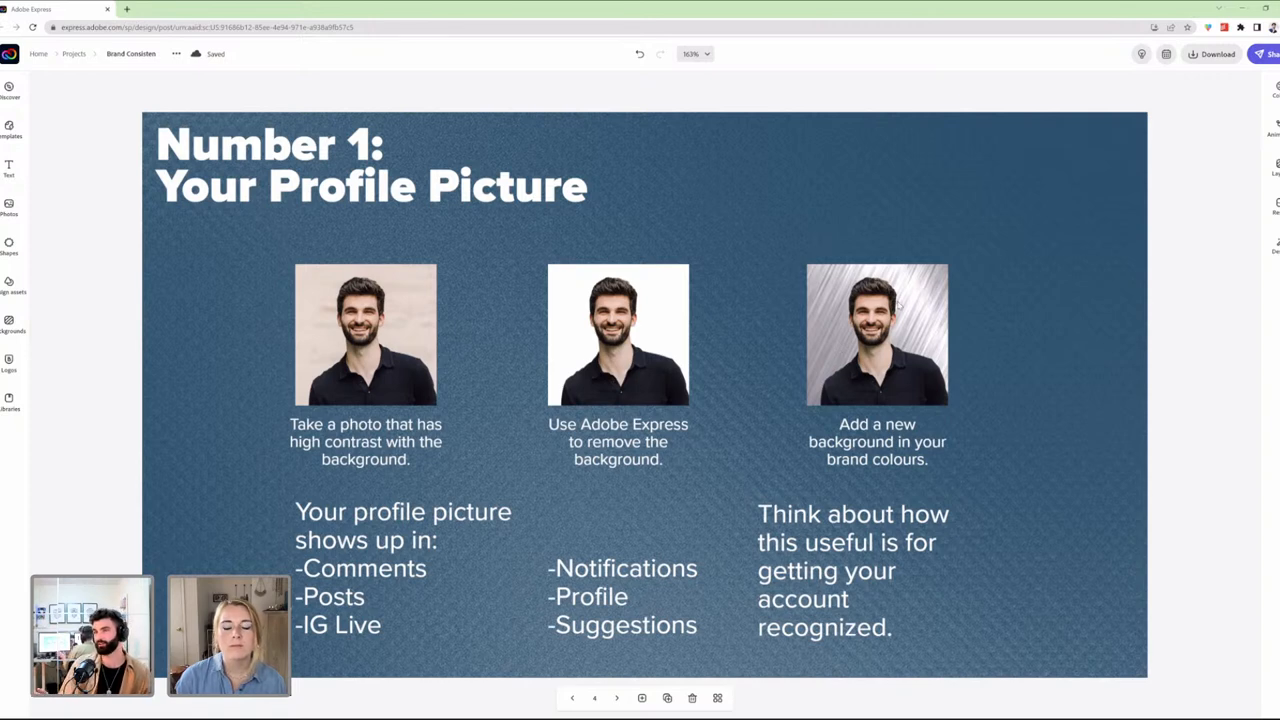
mouse_move(774, 236)
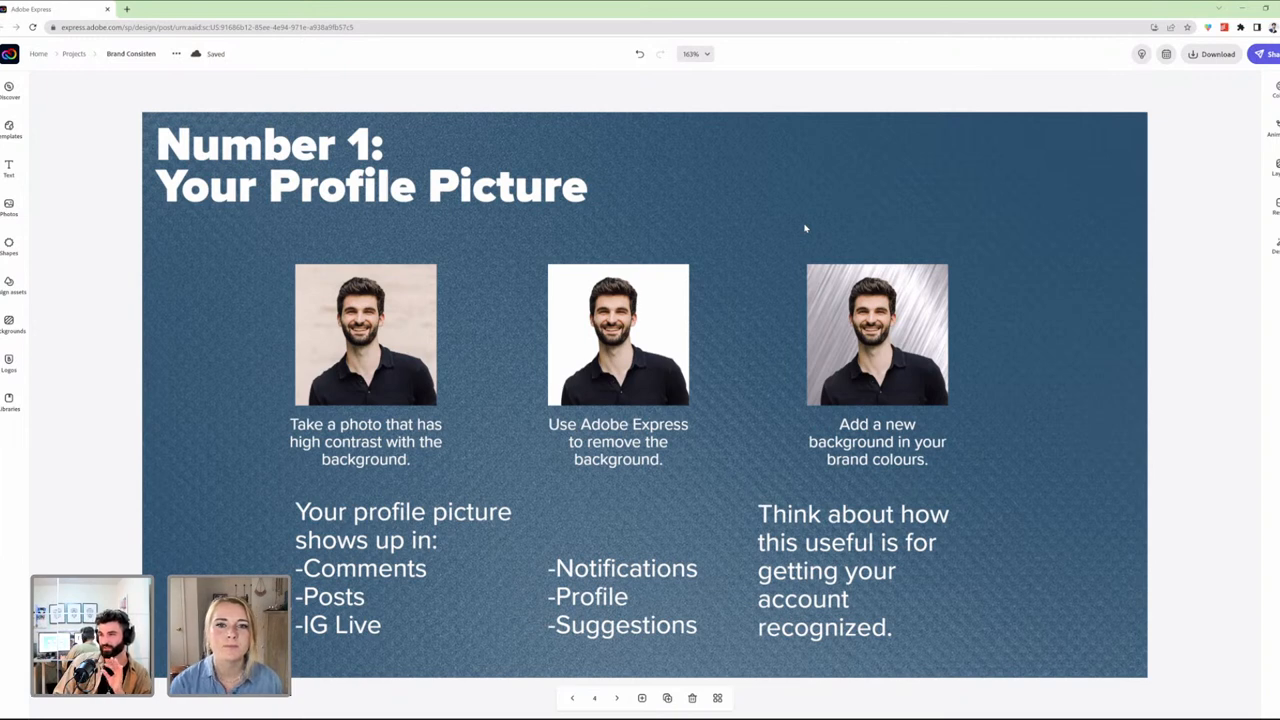
mouse_move(618, 698)
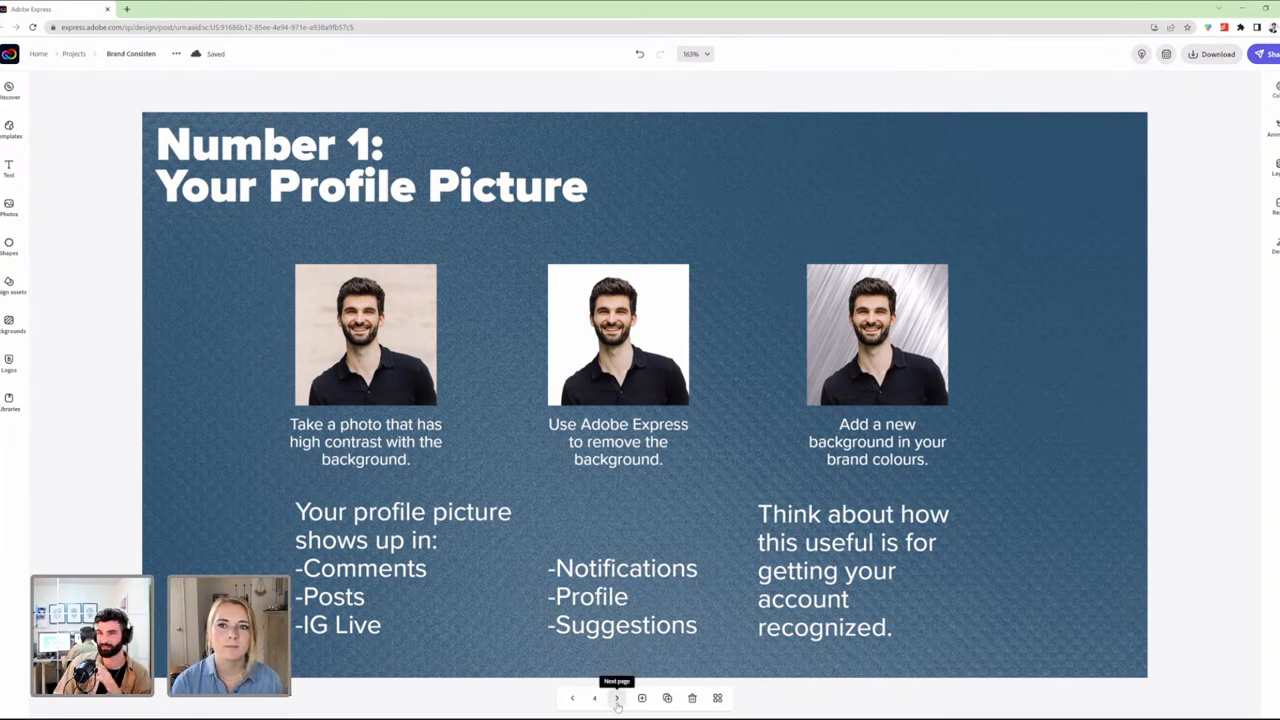
left_click(618, 696)
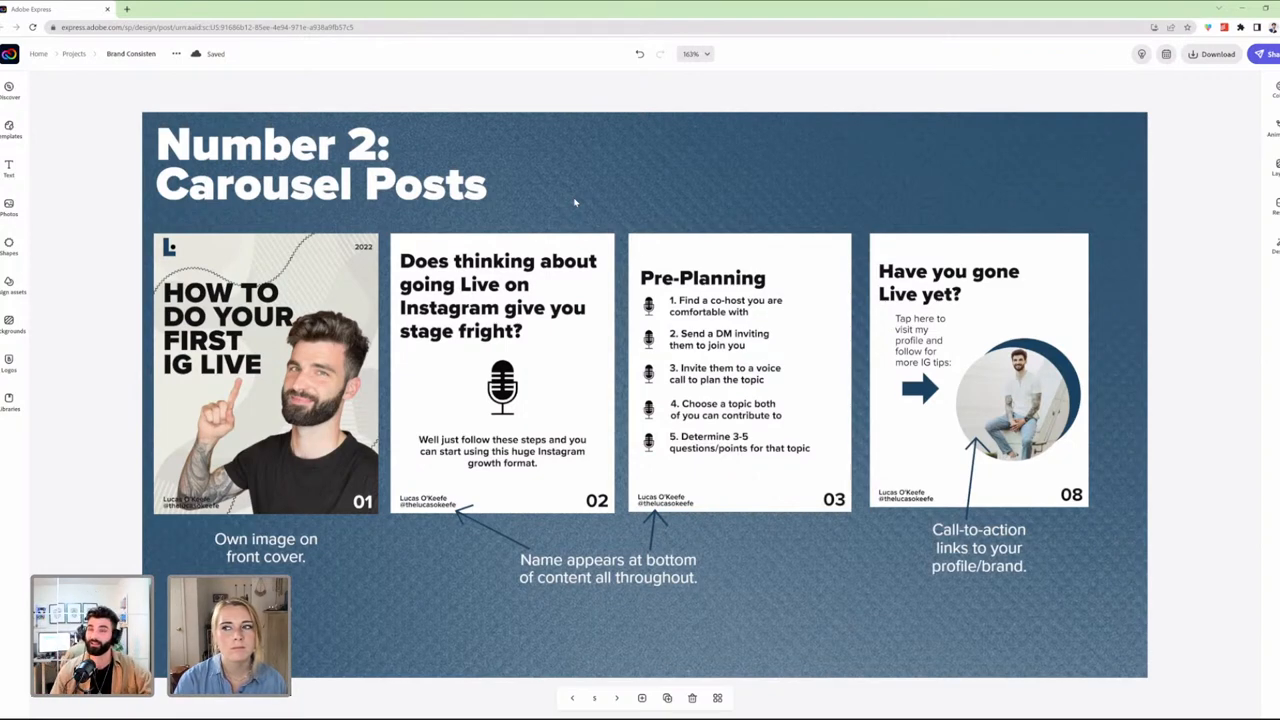
mouse_move(544, 204)
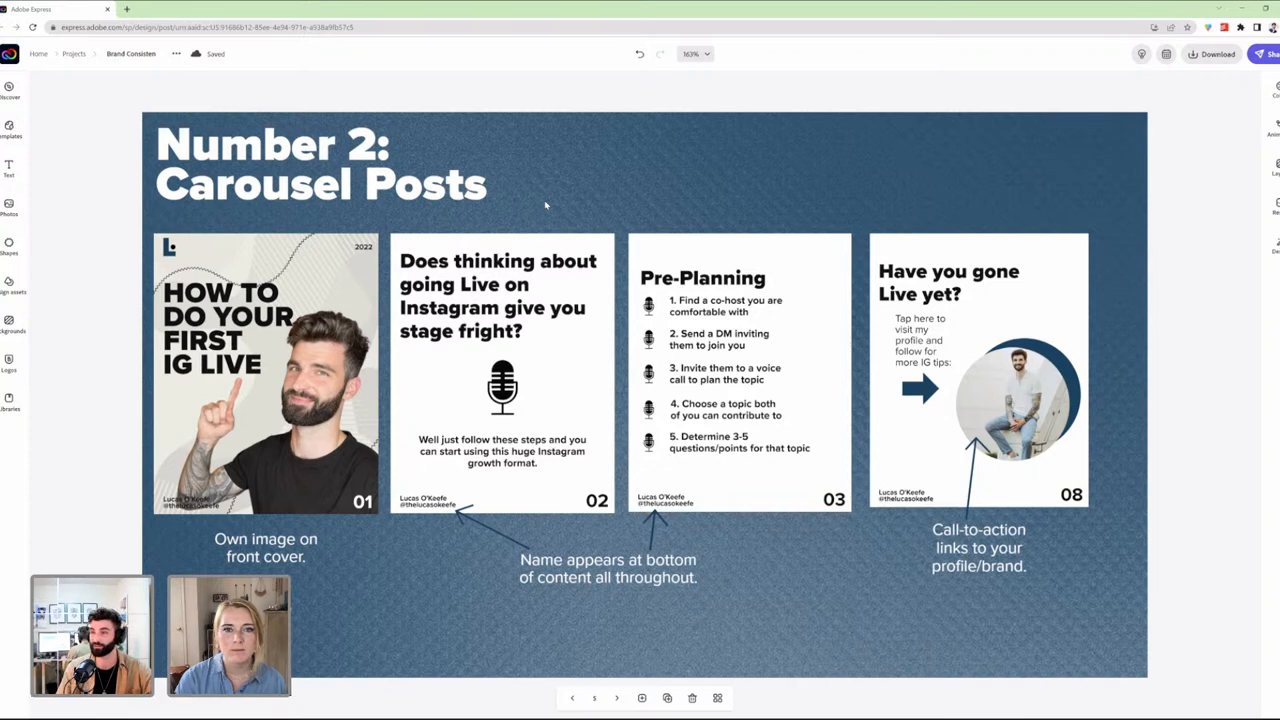
mouse_move(618, 180)
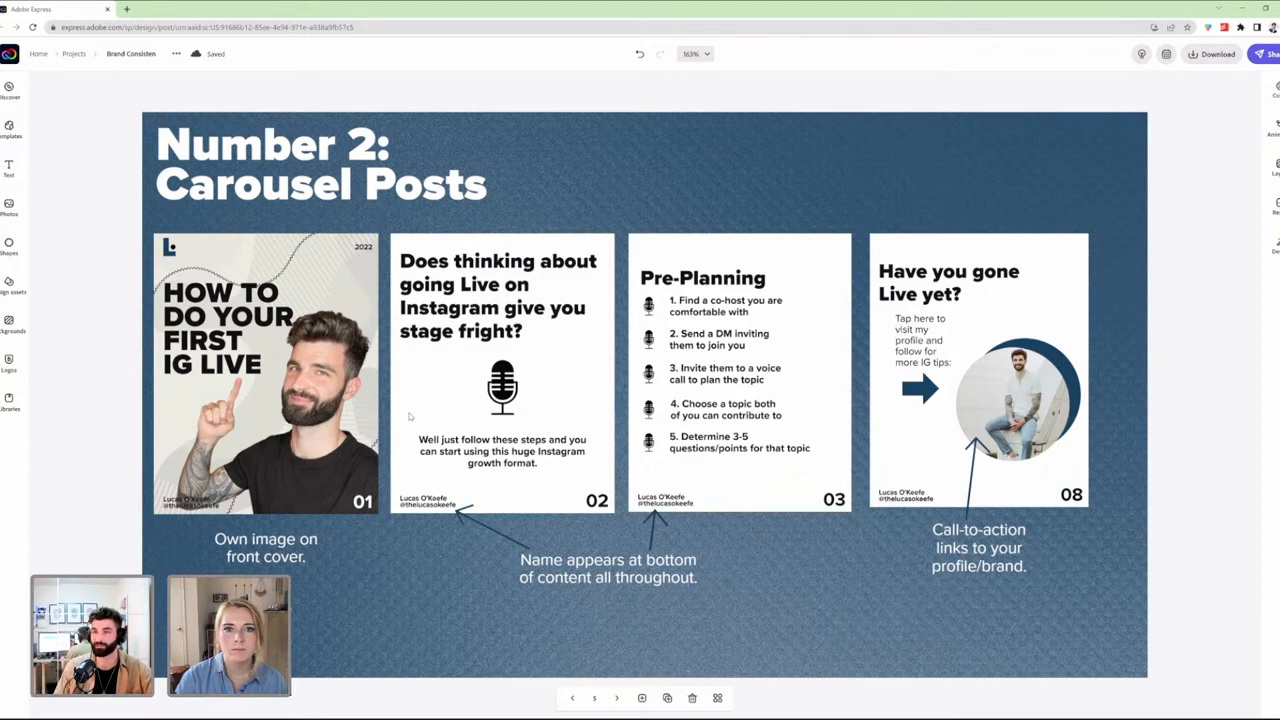
mouse_move(808, 210)
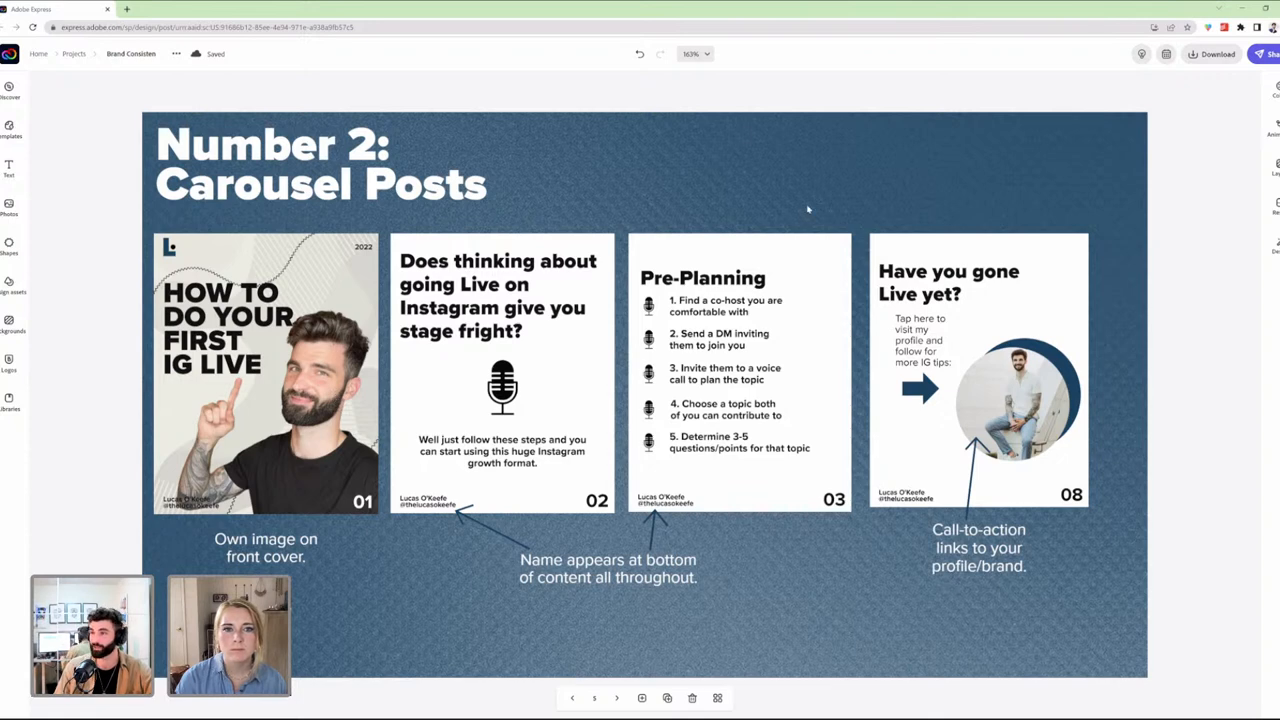
mouse_move(796, 186)
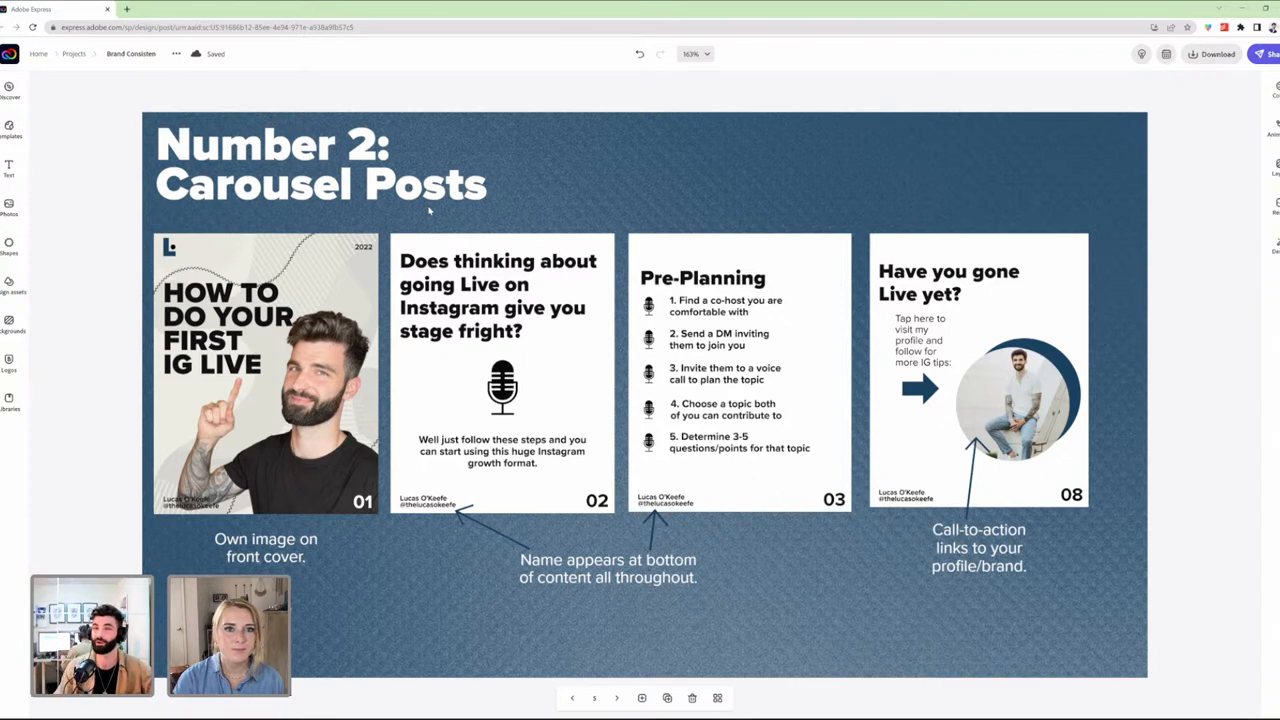
mouse_move(292, 304)
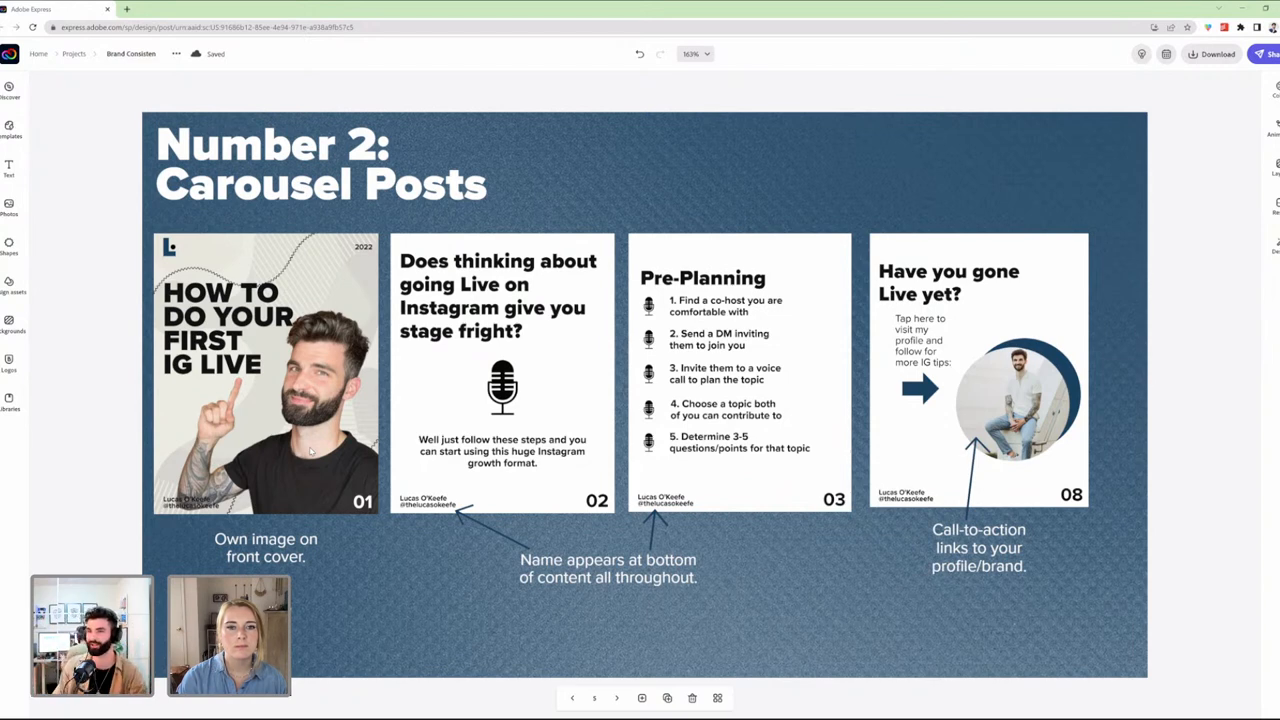
mouse_move(992, 438)
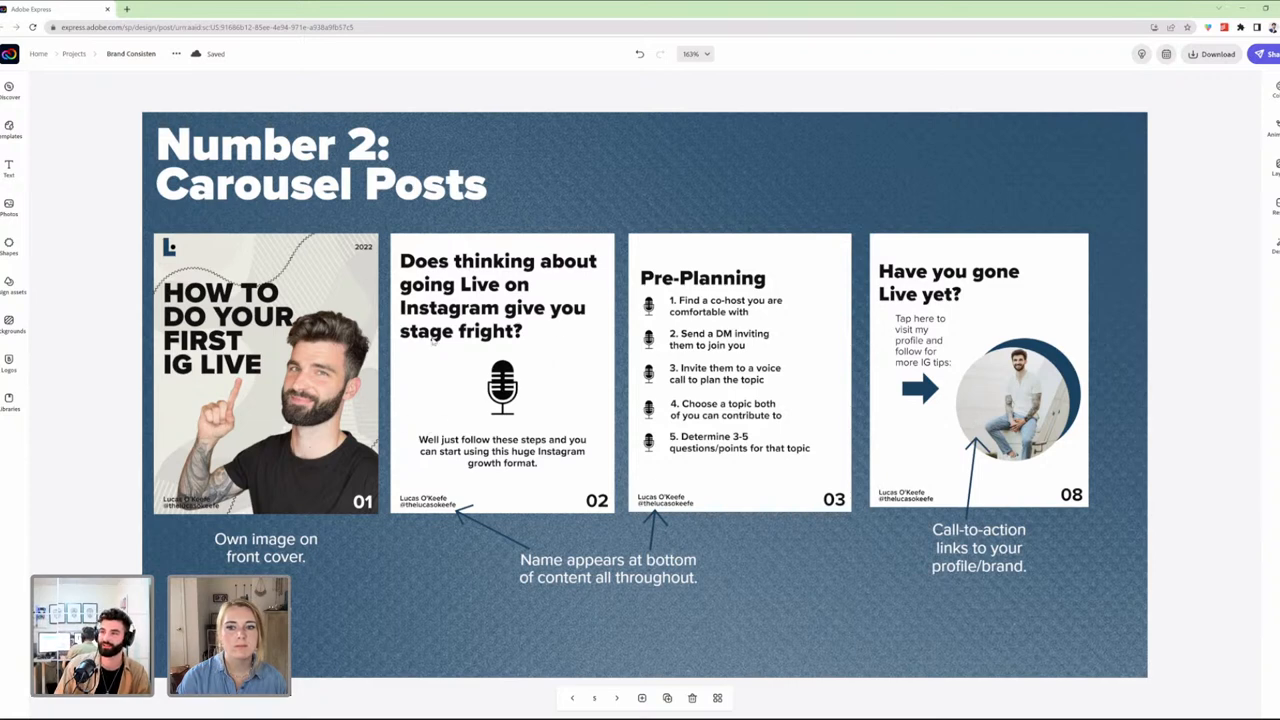
mouse_move(972, 288)
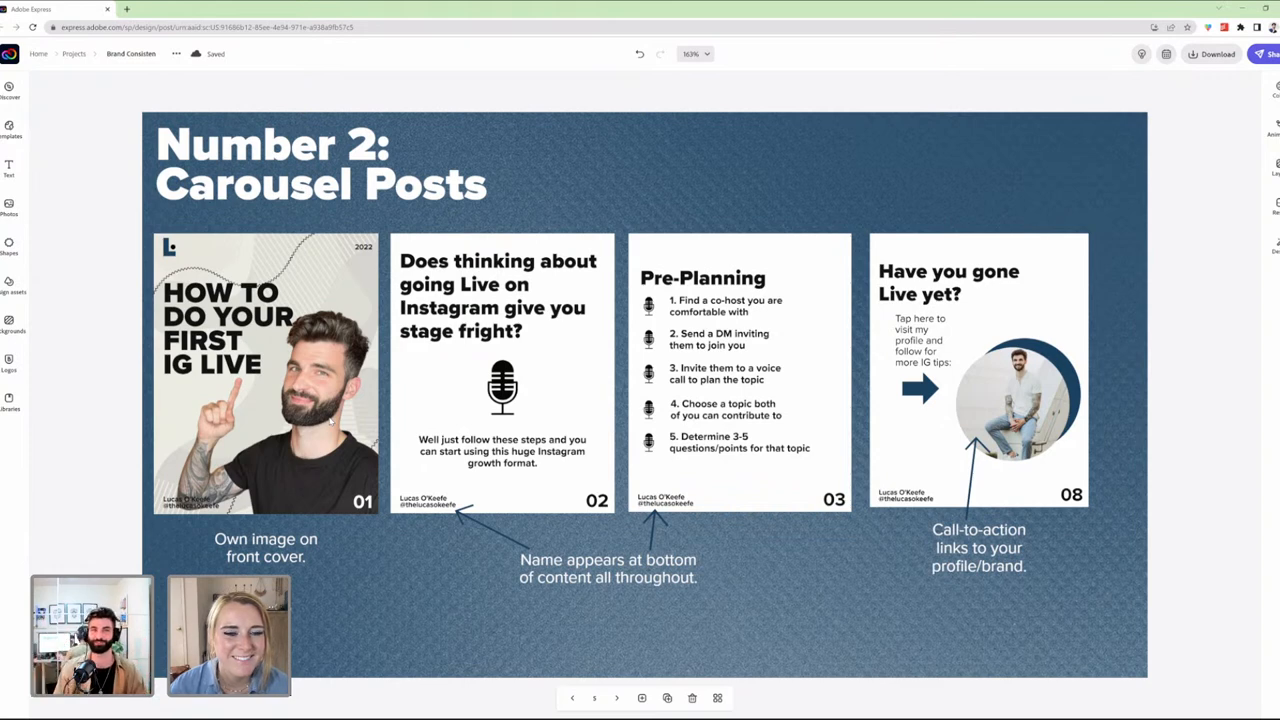
mouse_move(312, 440)
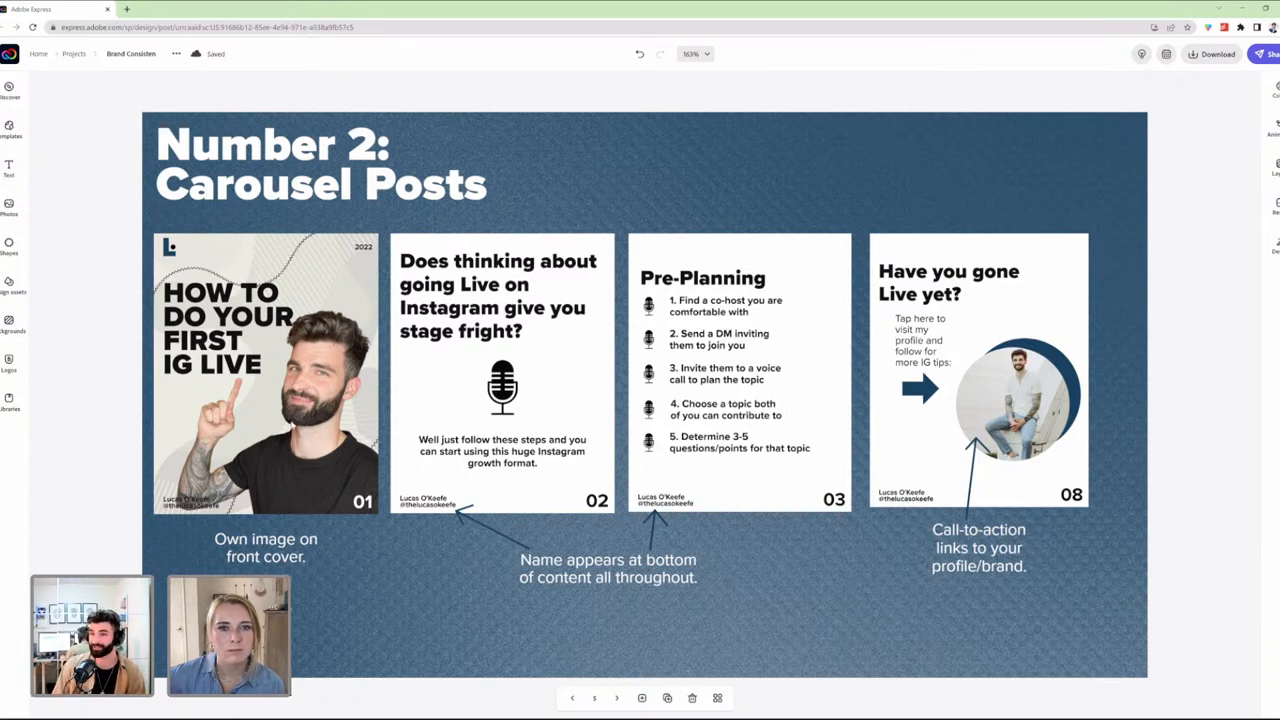
mouse_move(300, 376)
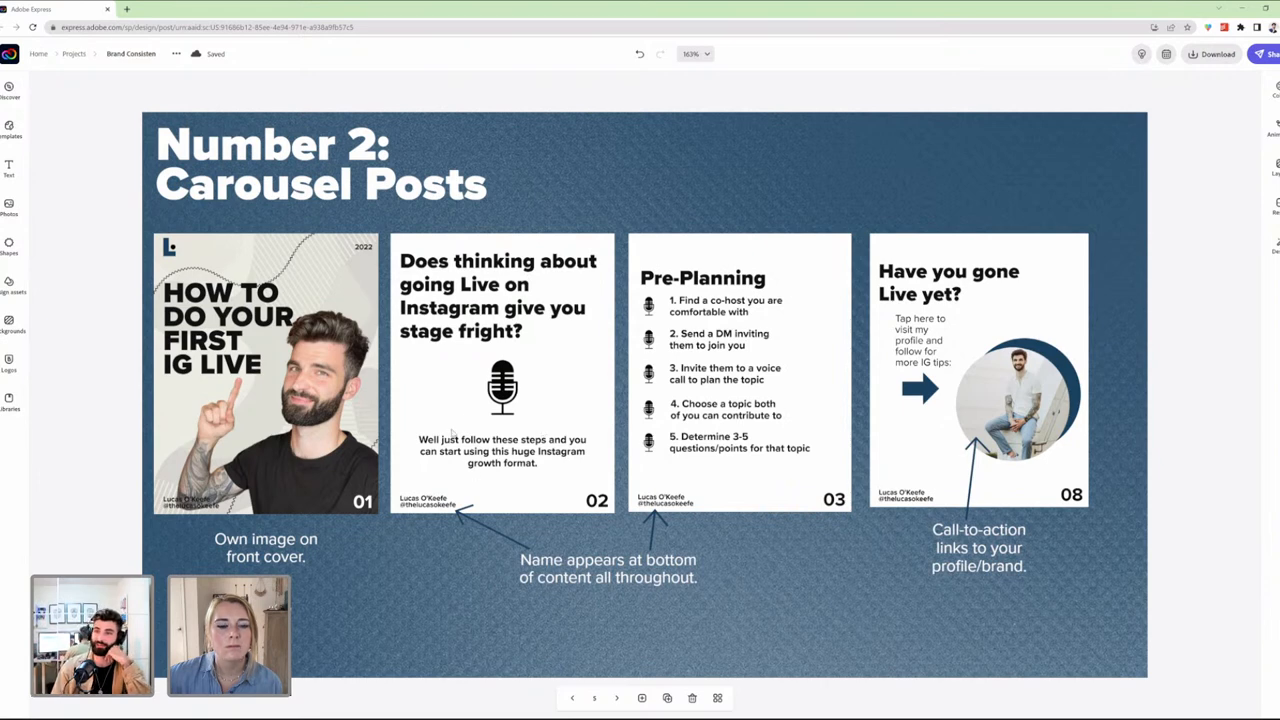
mouse_move(536, 376)
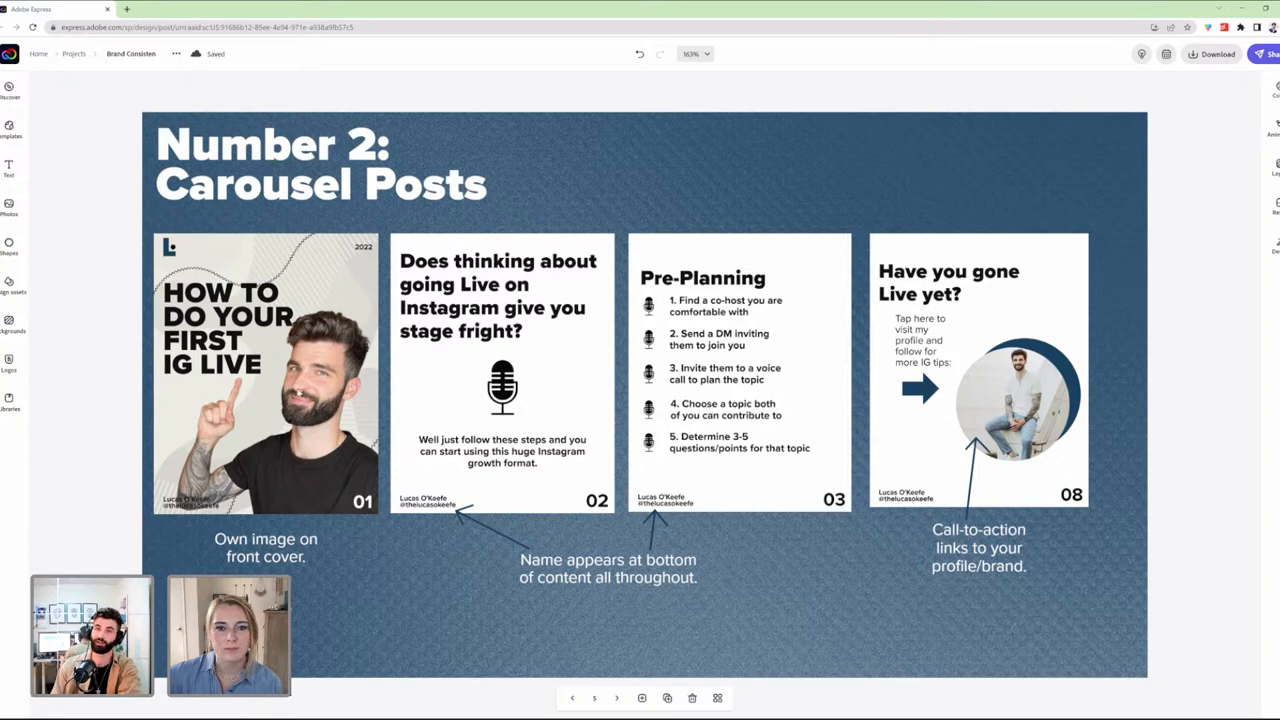
mouse_move(724, 352)
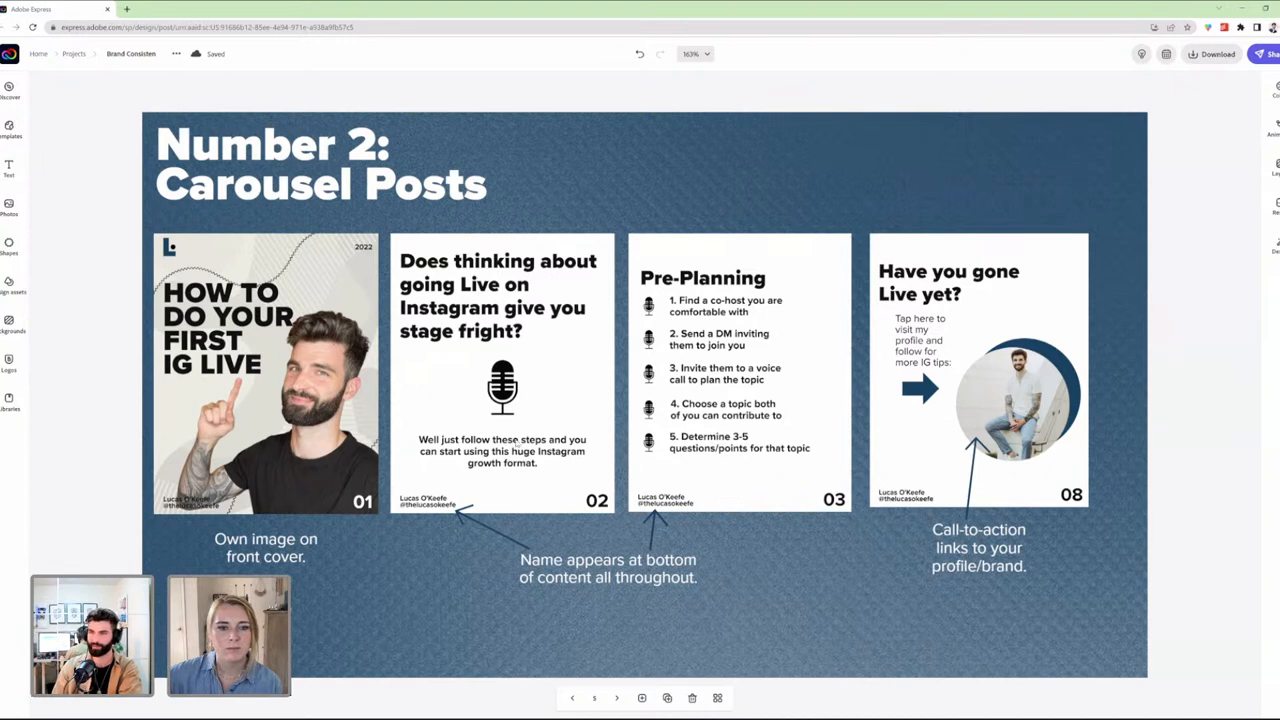
mouse_move(968, 296)
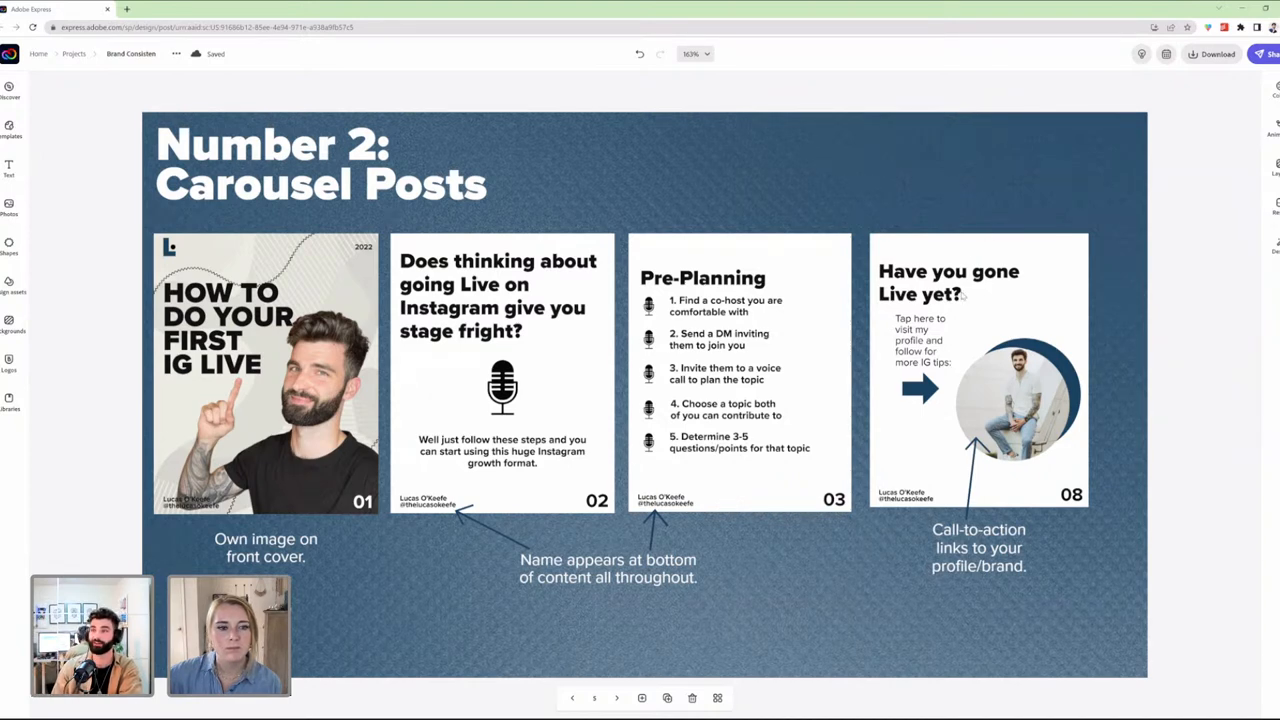
mouse_move(1104, 374)
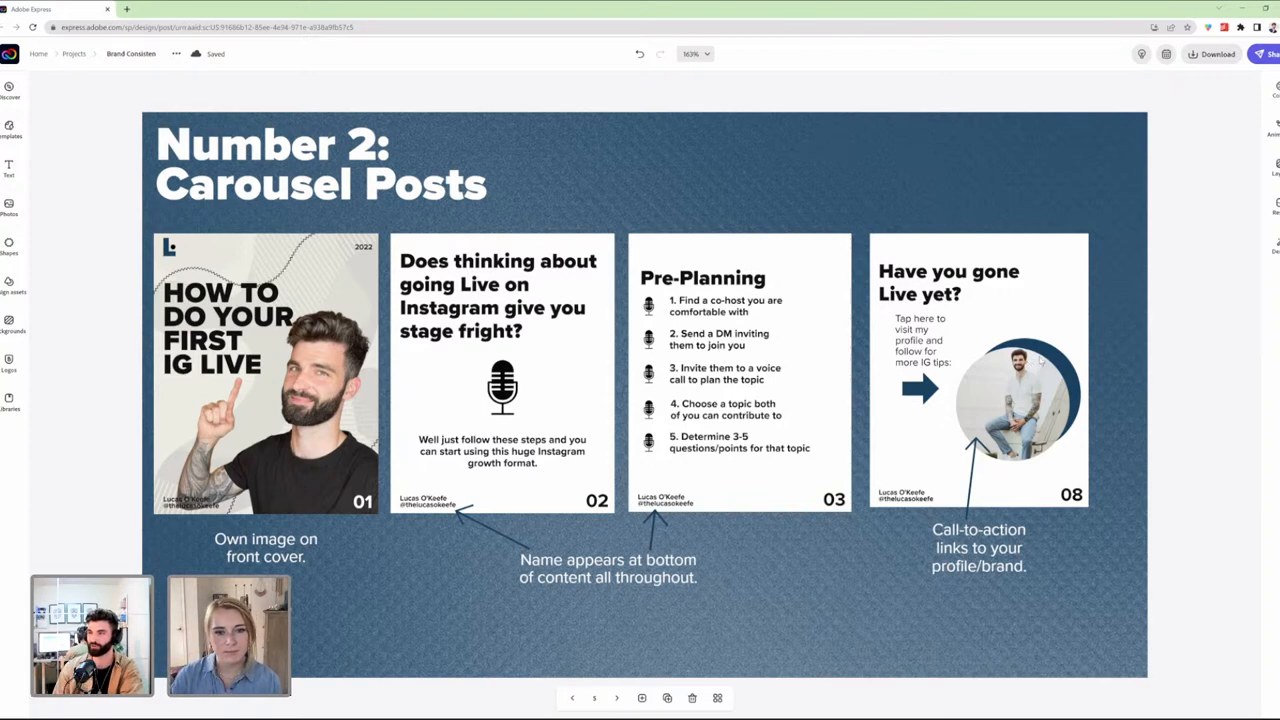
mouse_move(1050, 348)
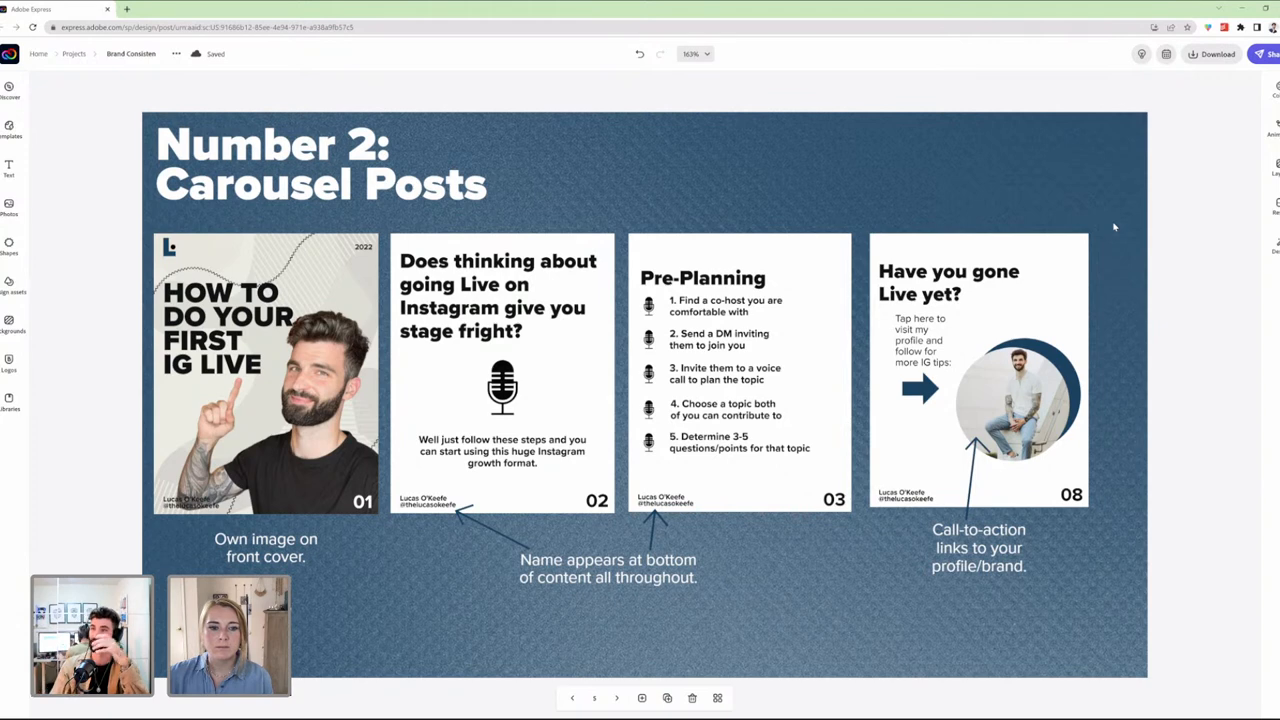
mouse_move(730, 360)
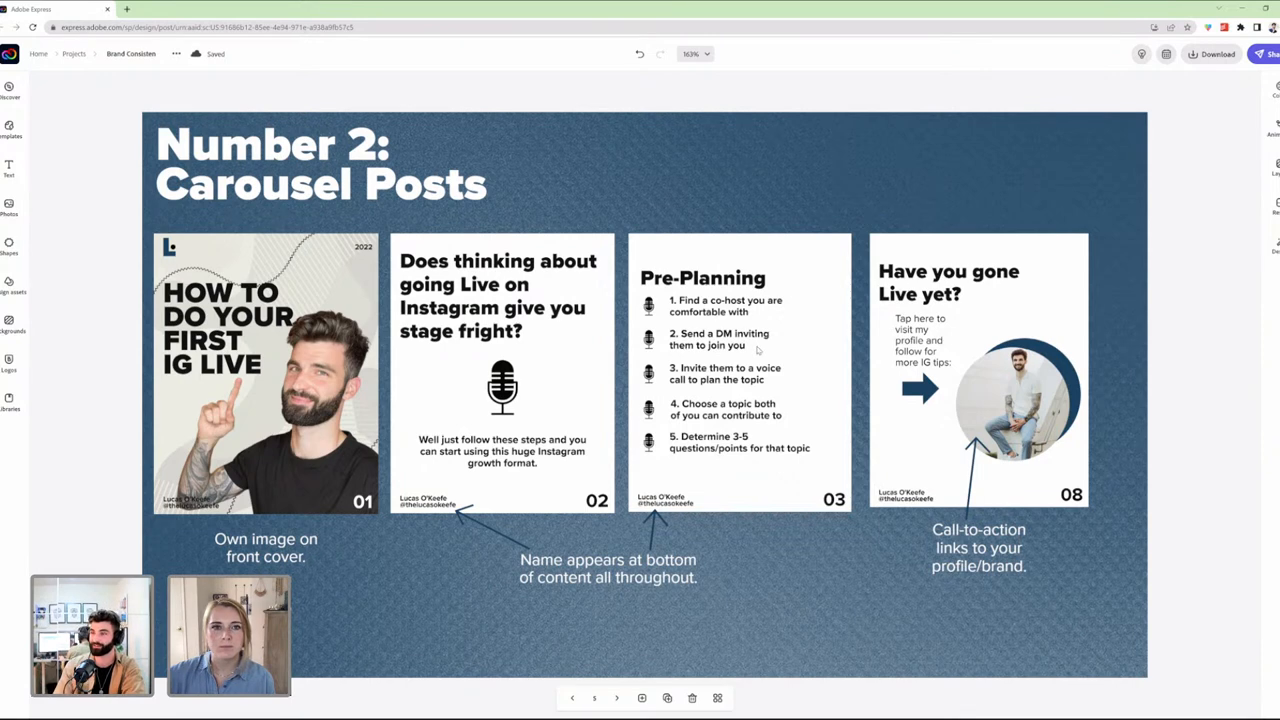
mouse_move(954, 426)
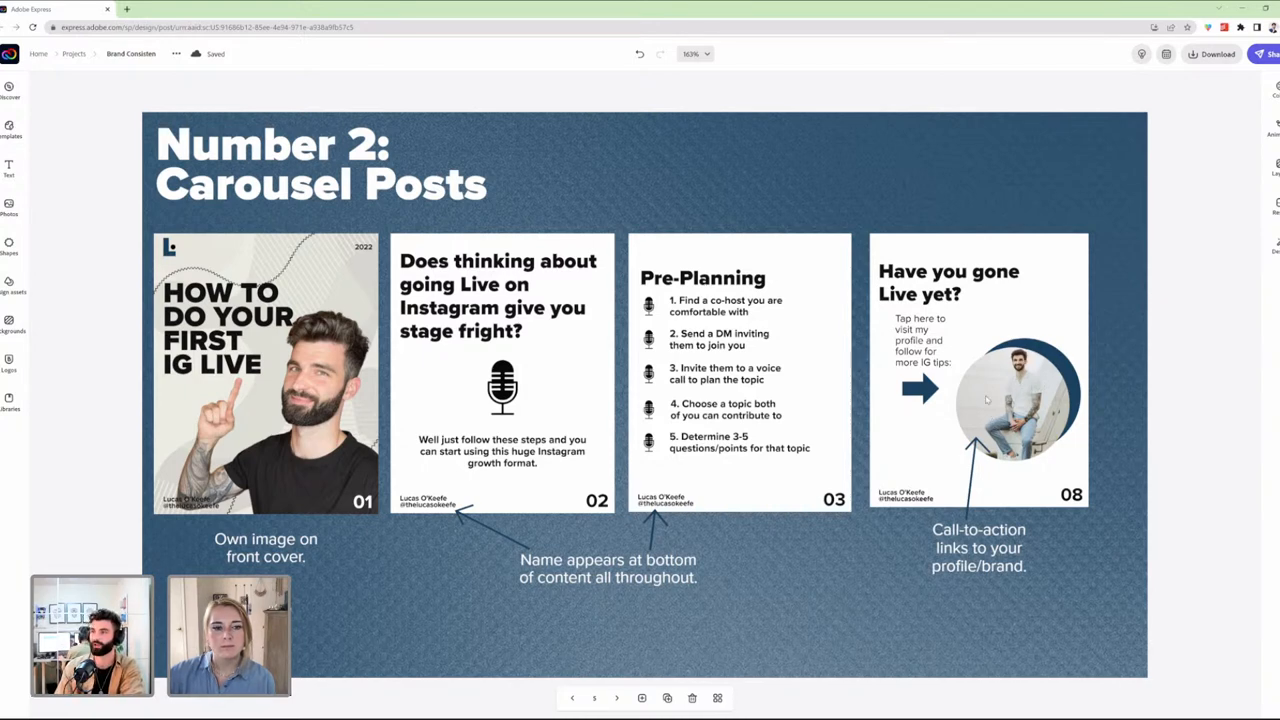
mouse_move(988, 396)
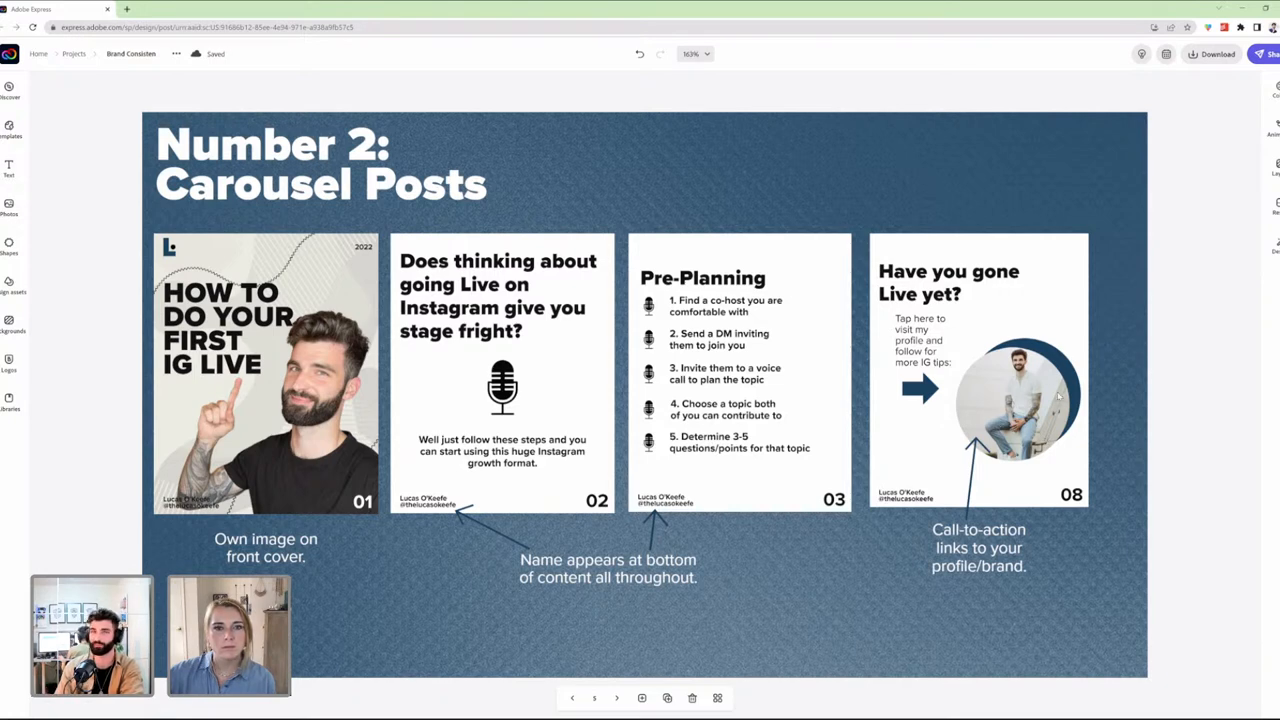
mouse_move(1024, 376)
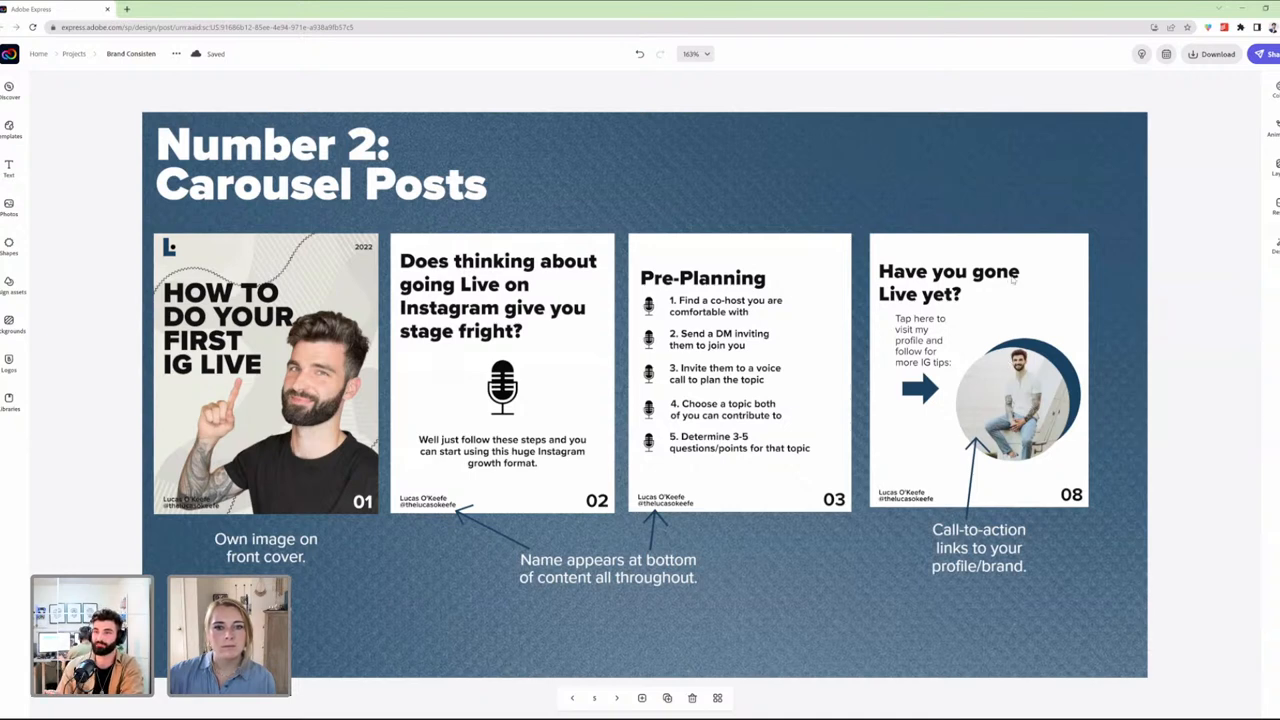
mouse_move(1022, 288)
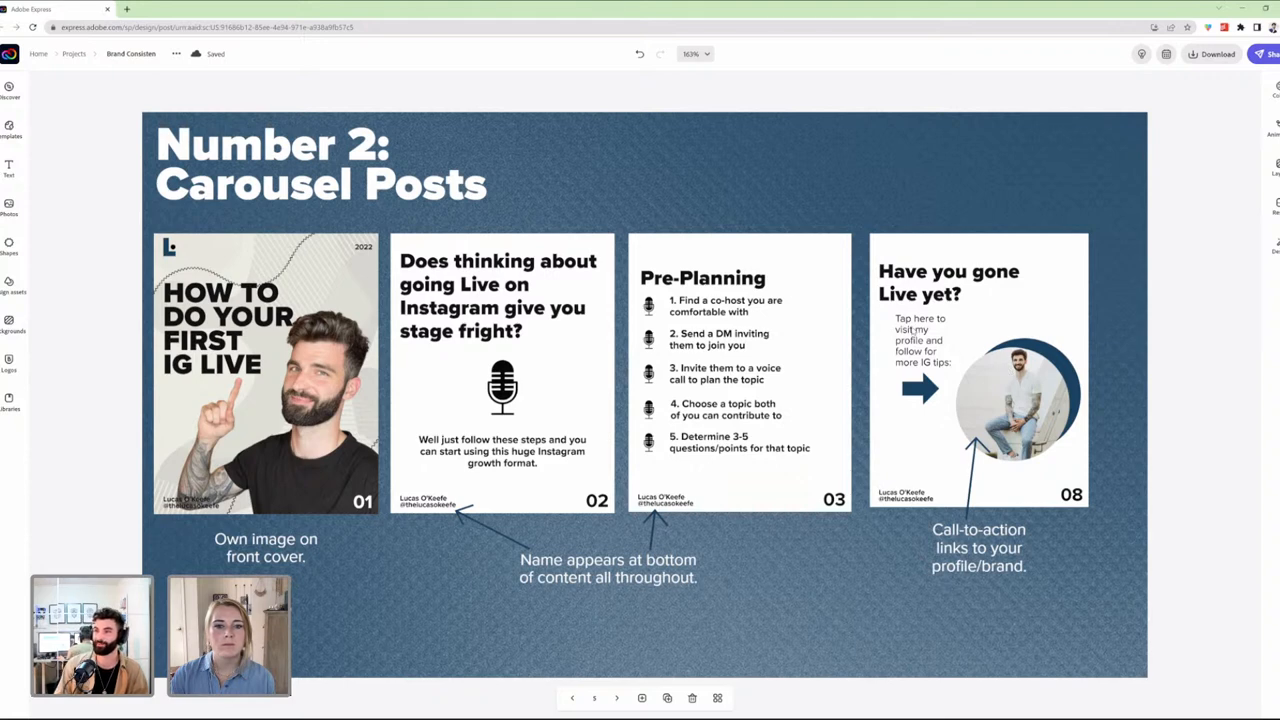
mouse_move(910, 340)
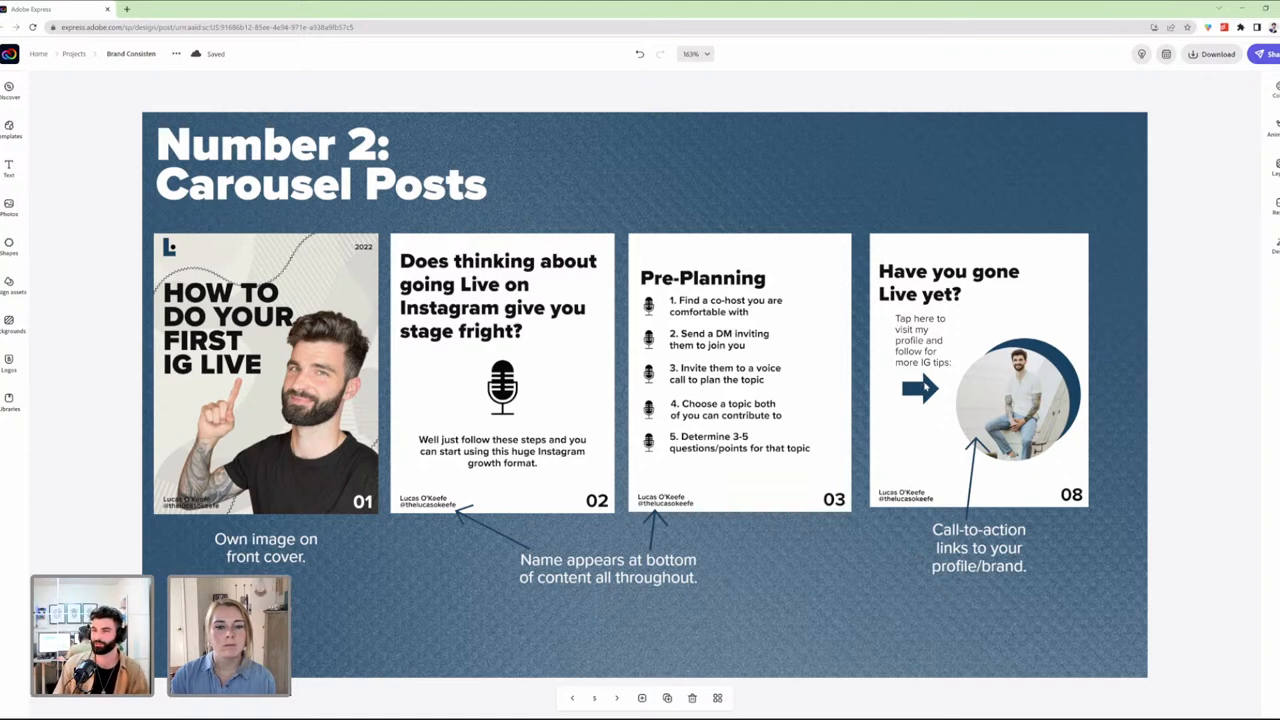
mouse_move(916, 376)
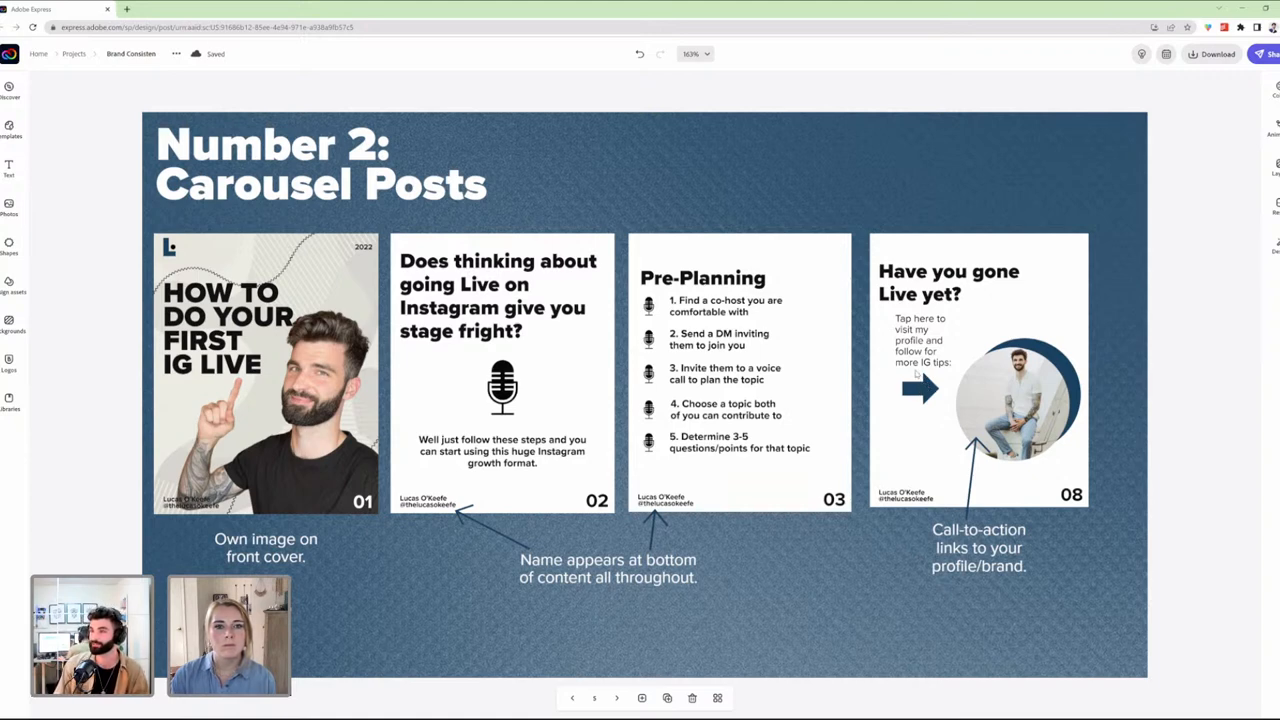
mouse_move(996, 376)
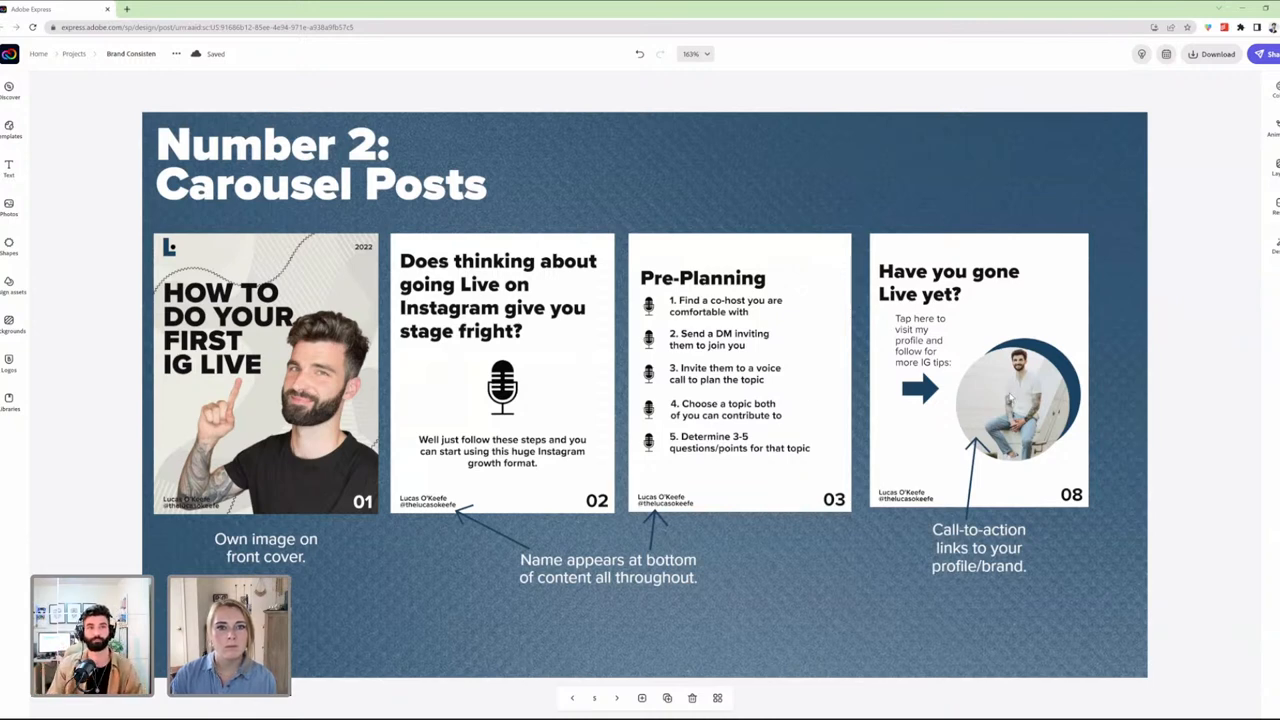
mouse_move(618, 696)
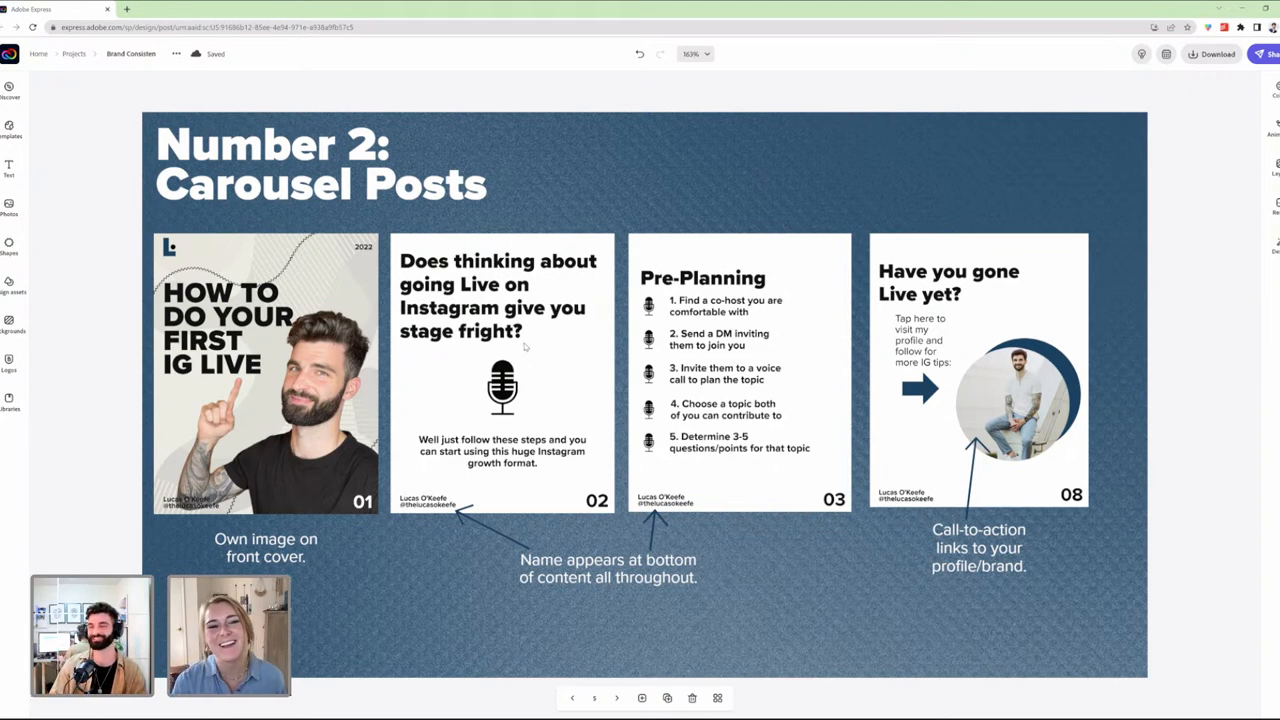
mouse_move(268, 496)
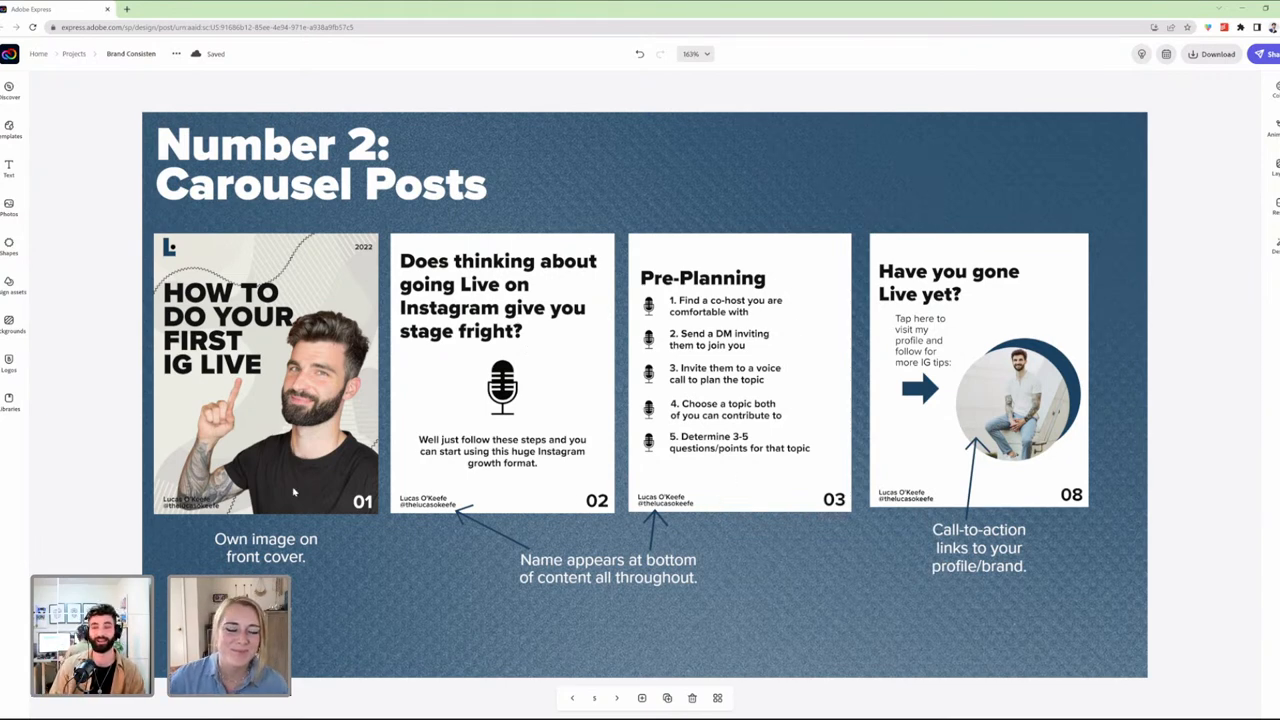
mouse_move(344, 184)
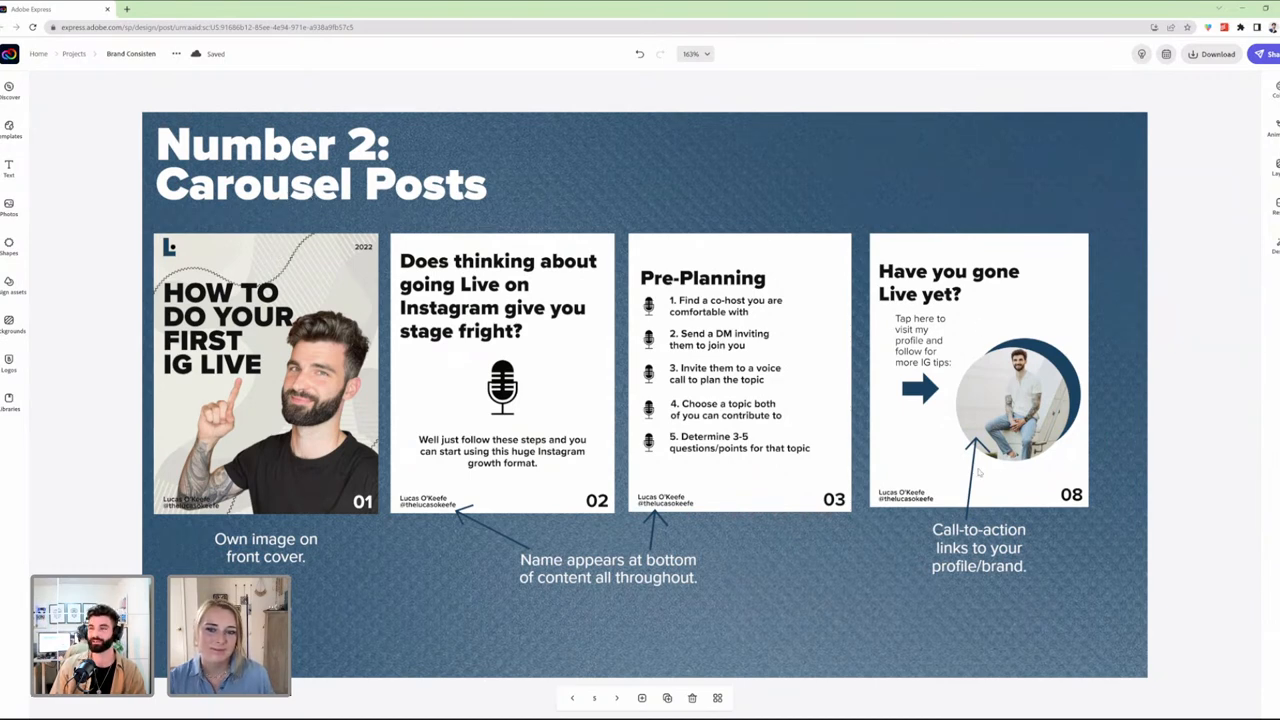
mouse_move(368, 576)
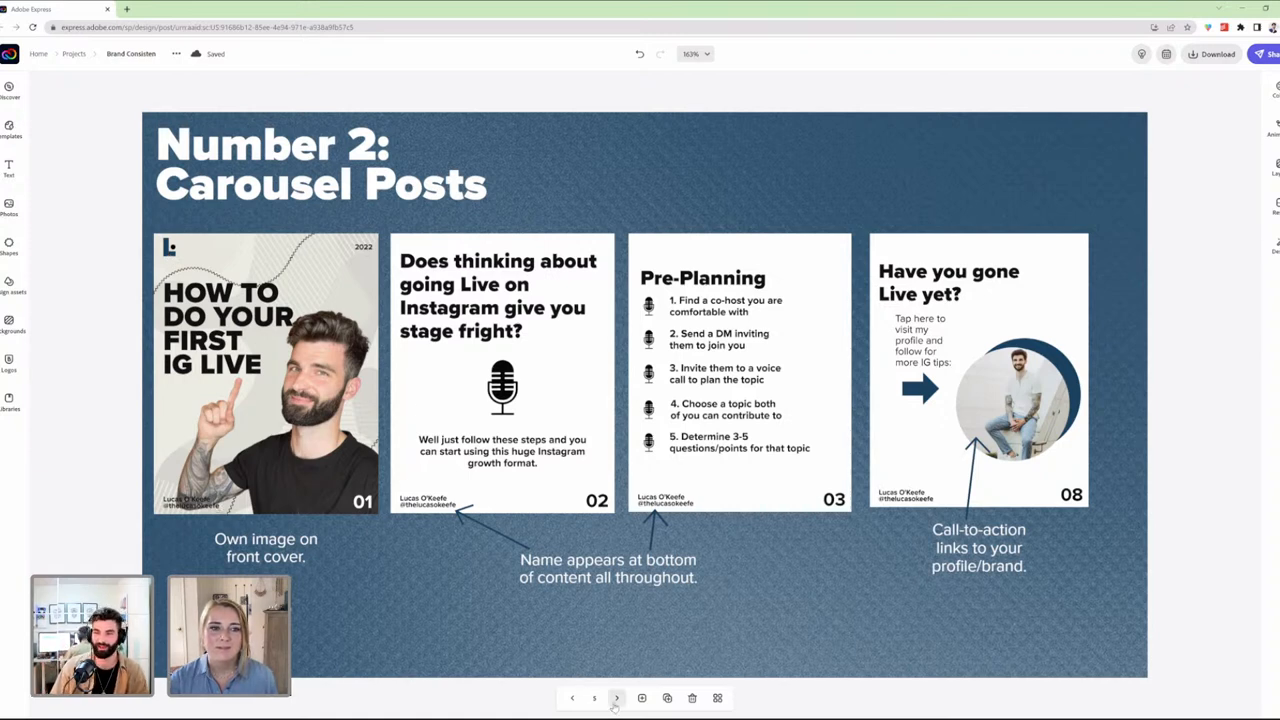
mouse_move(616, 698)
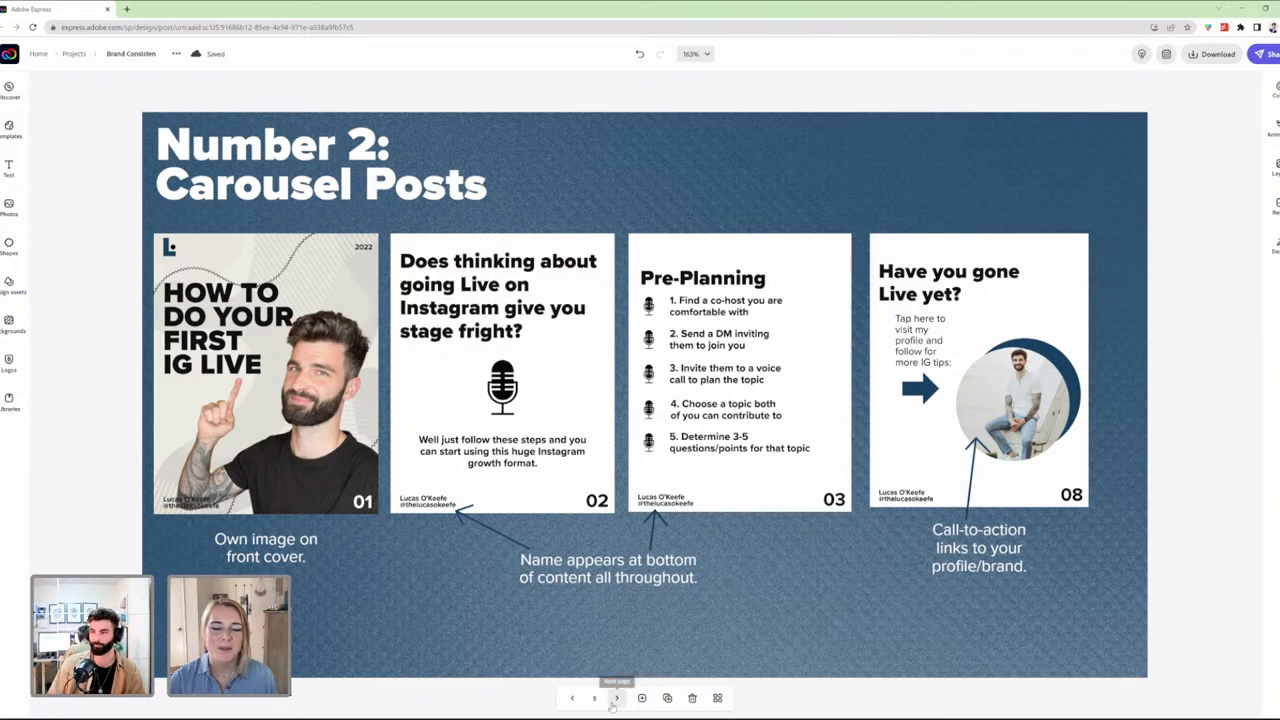
Advance through to the 'Number 3: Reels' slide with its reel cover and four icon frames
left_click(616, 696)
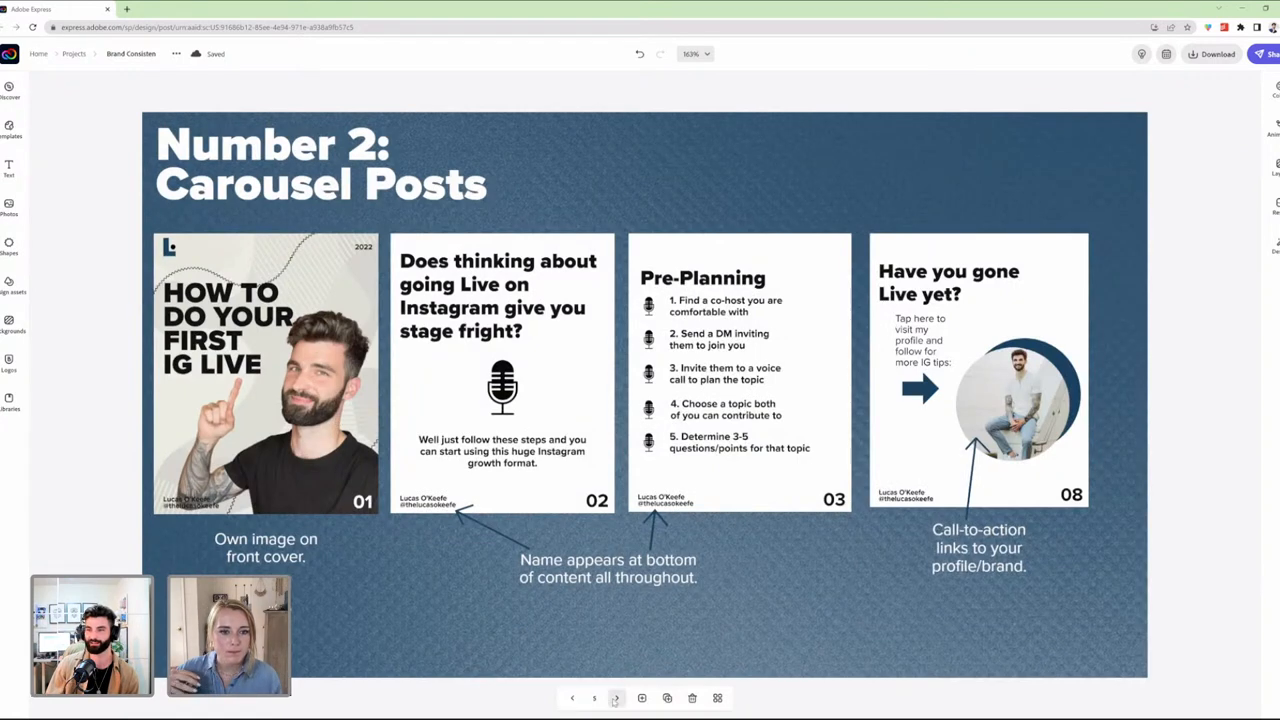
left_click(618, 696)
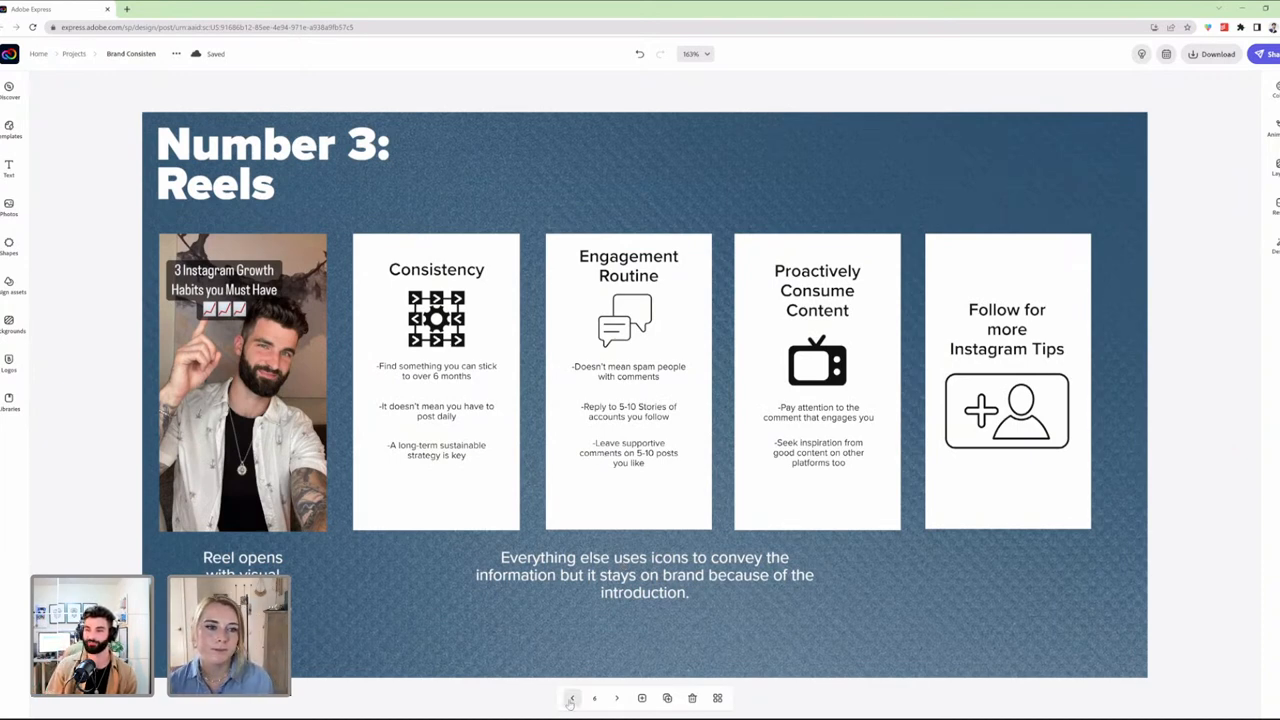
Revisit the 'Number 2: Carousel Posts' slide twice, returning to the 'Number 3: Reels' slide each time
left_click(572, 696)
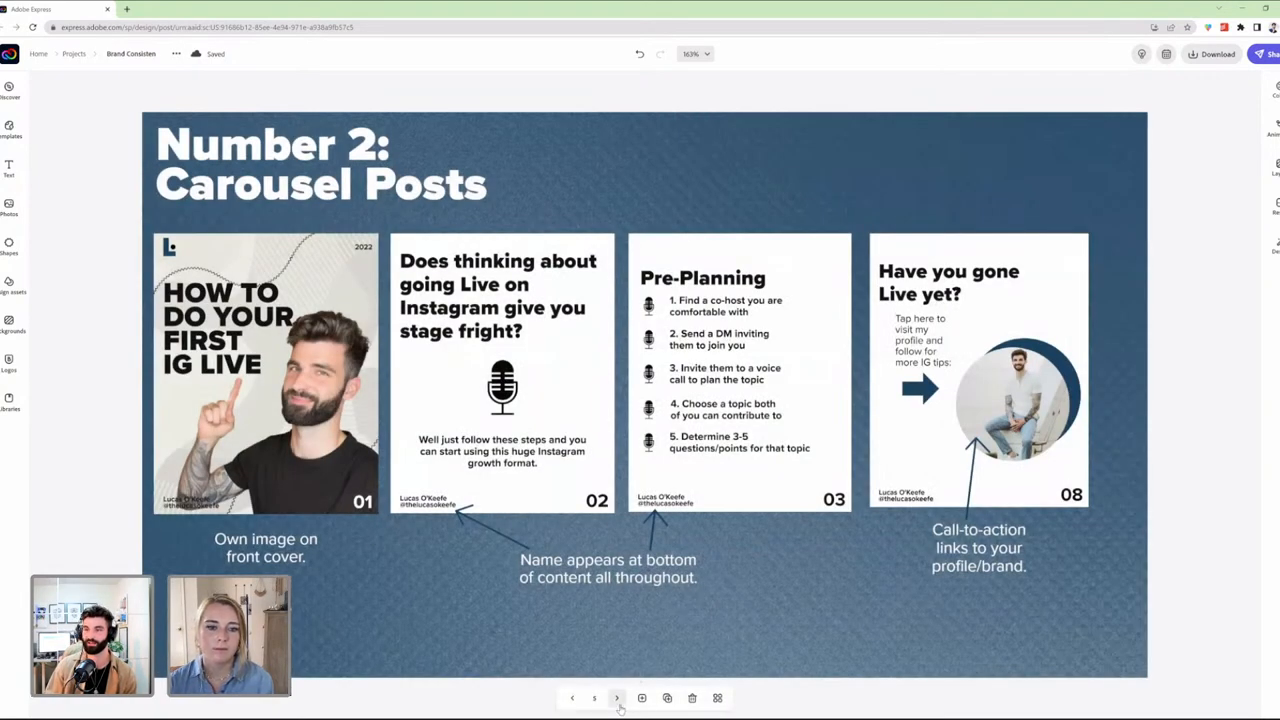
left_click(616, 698)
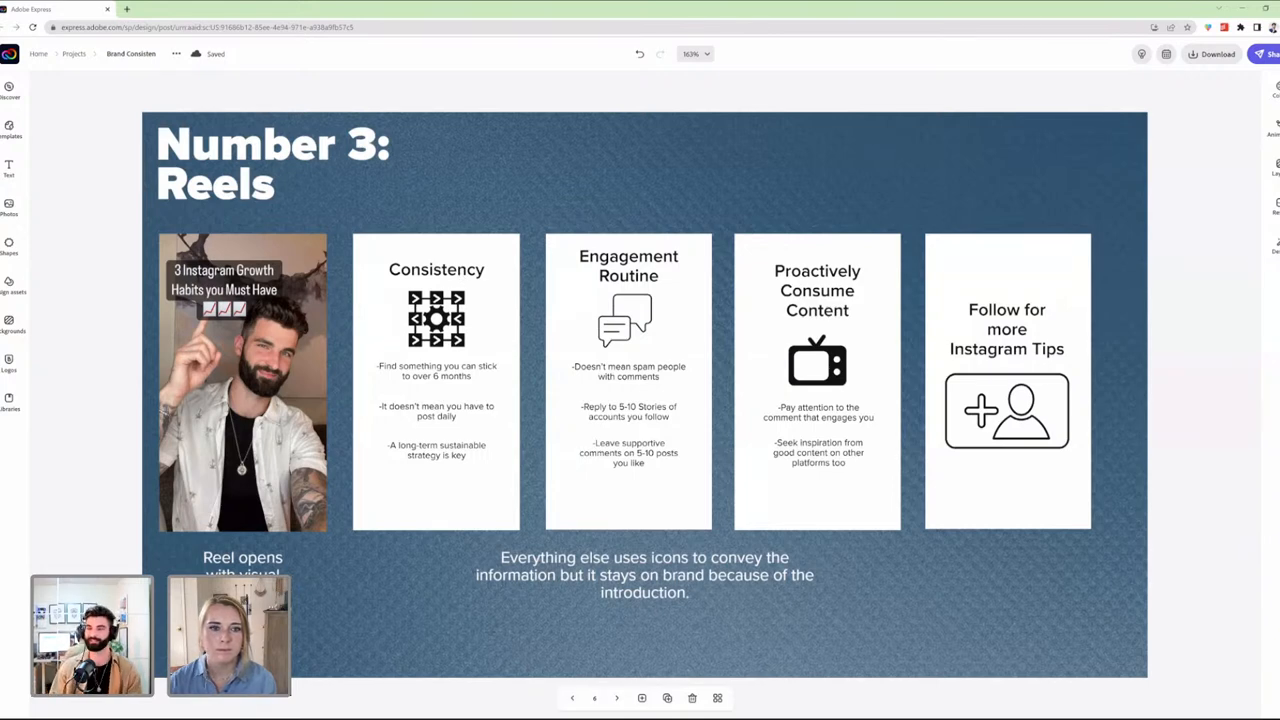
mouse_move(310, 422)
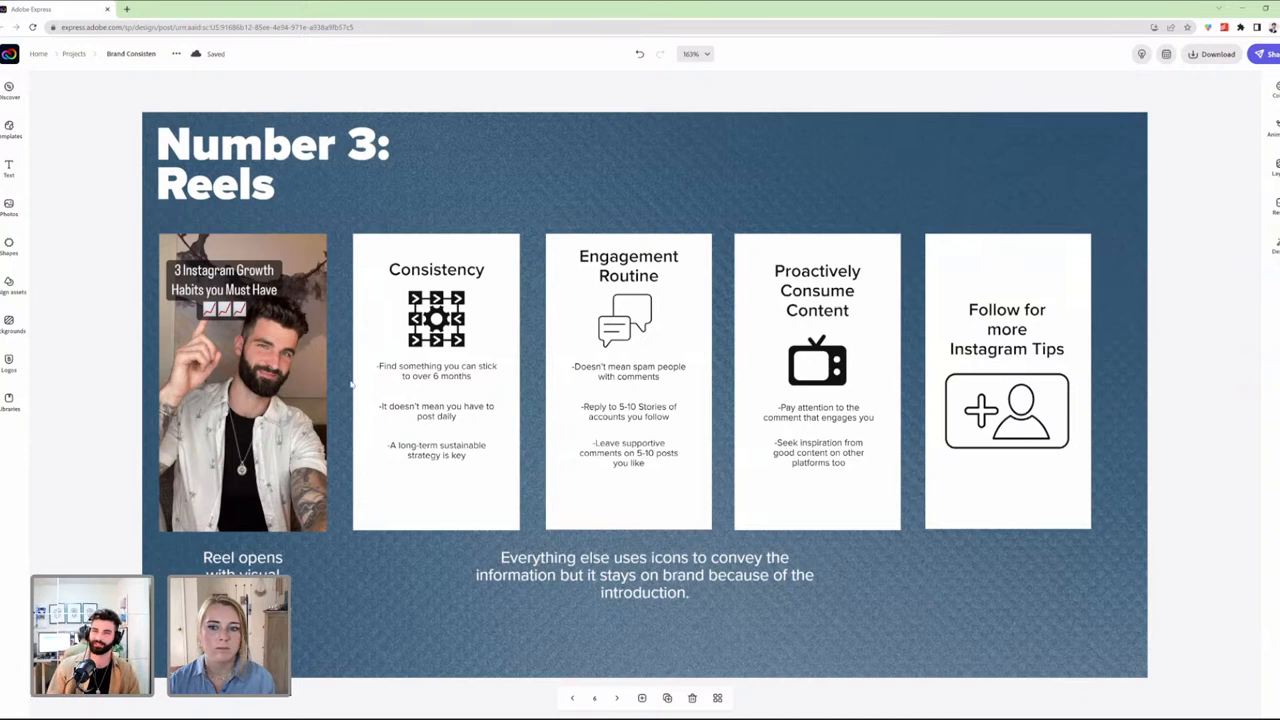
mouse_move(344, 372)
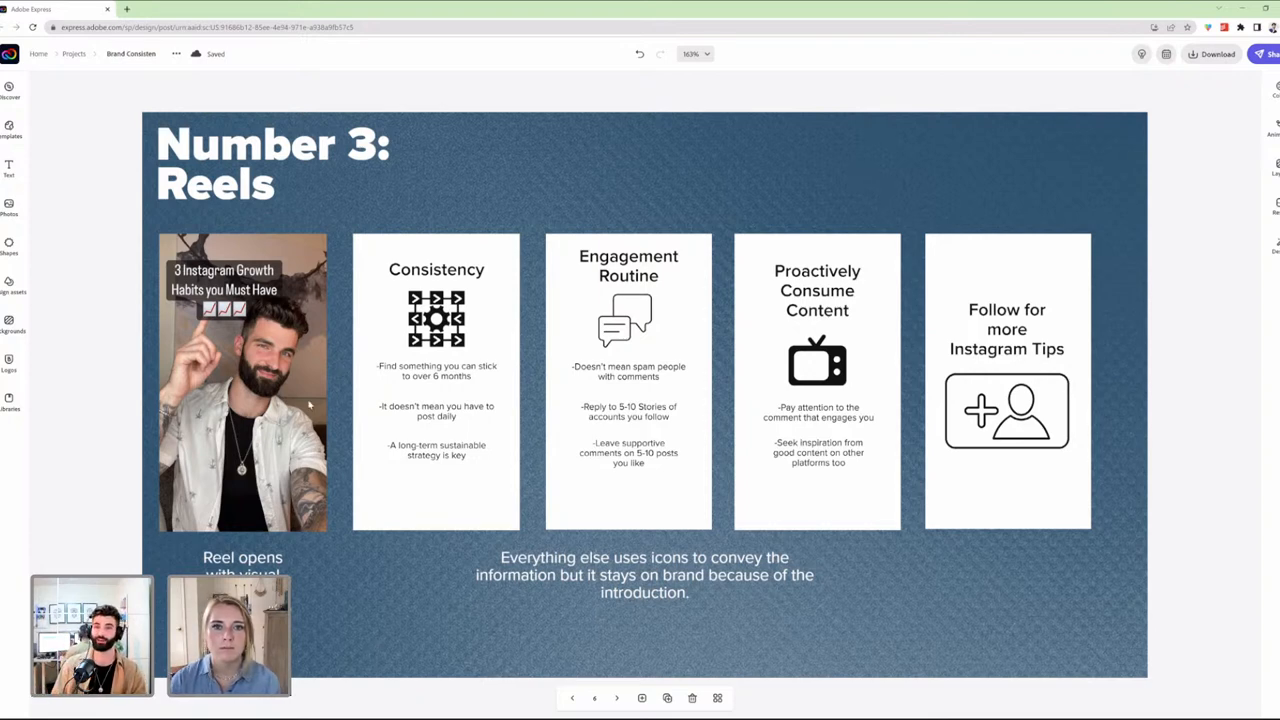
mouse_move(330, 368)
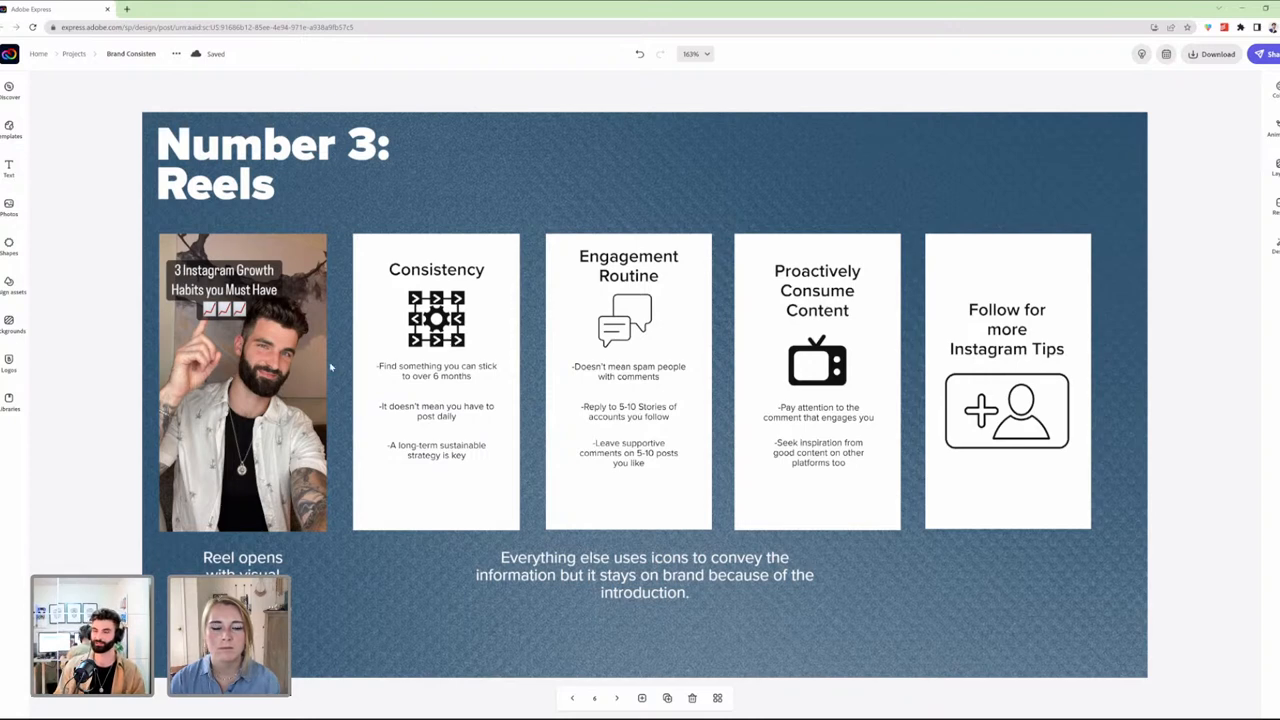
mouse_move(278, 374)
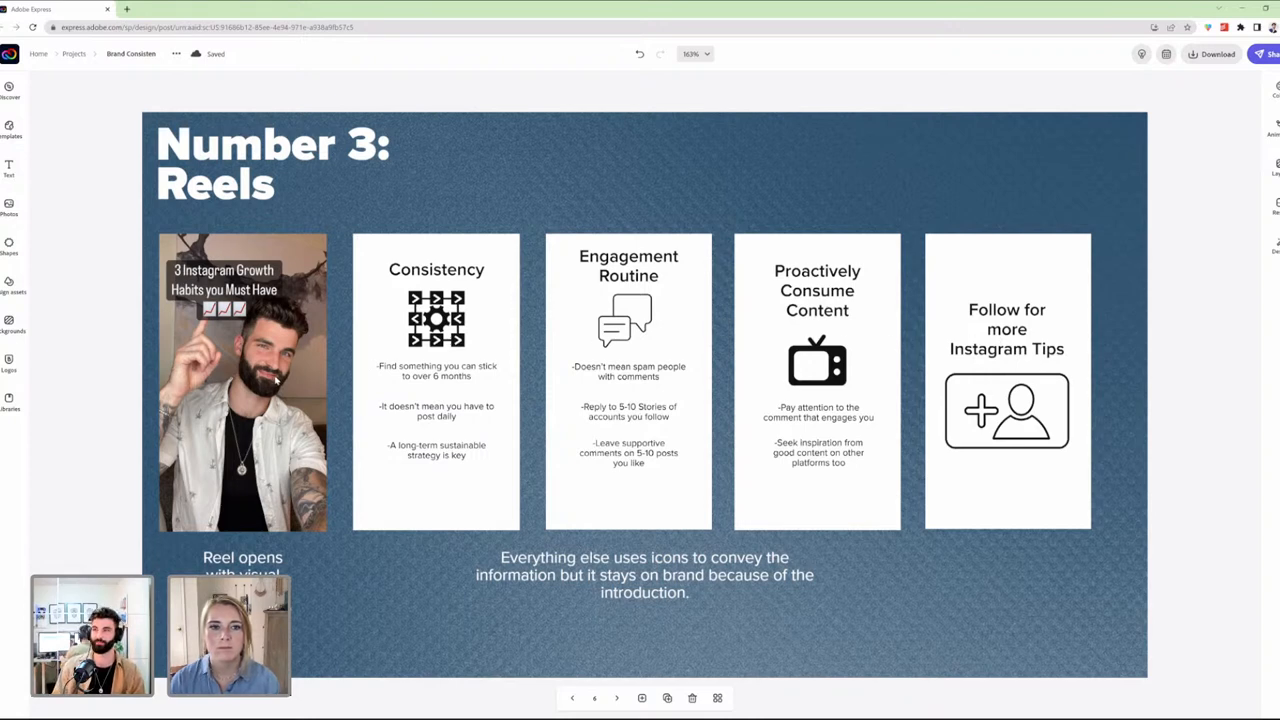
mouse_move(236, 516)
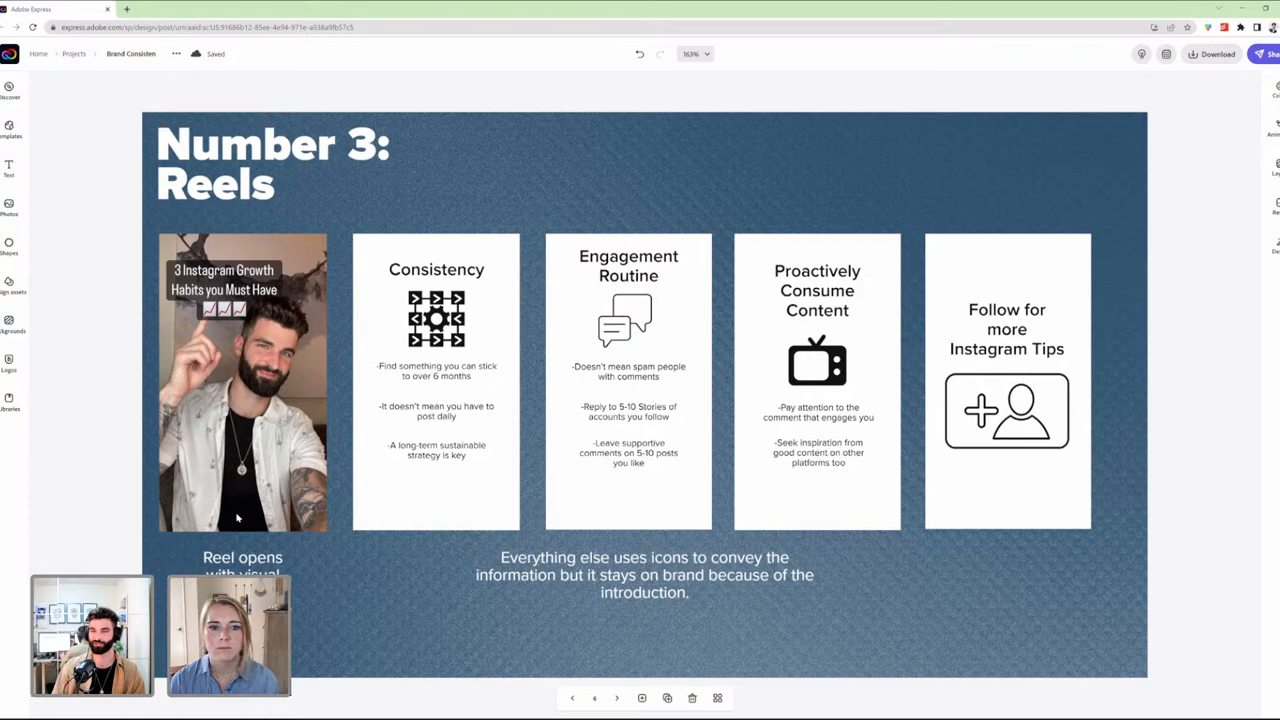
mouse_move(344, 382)
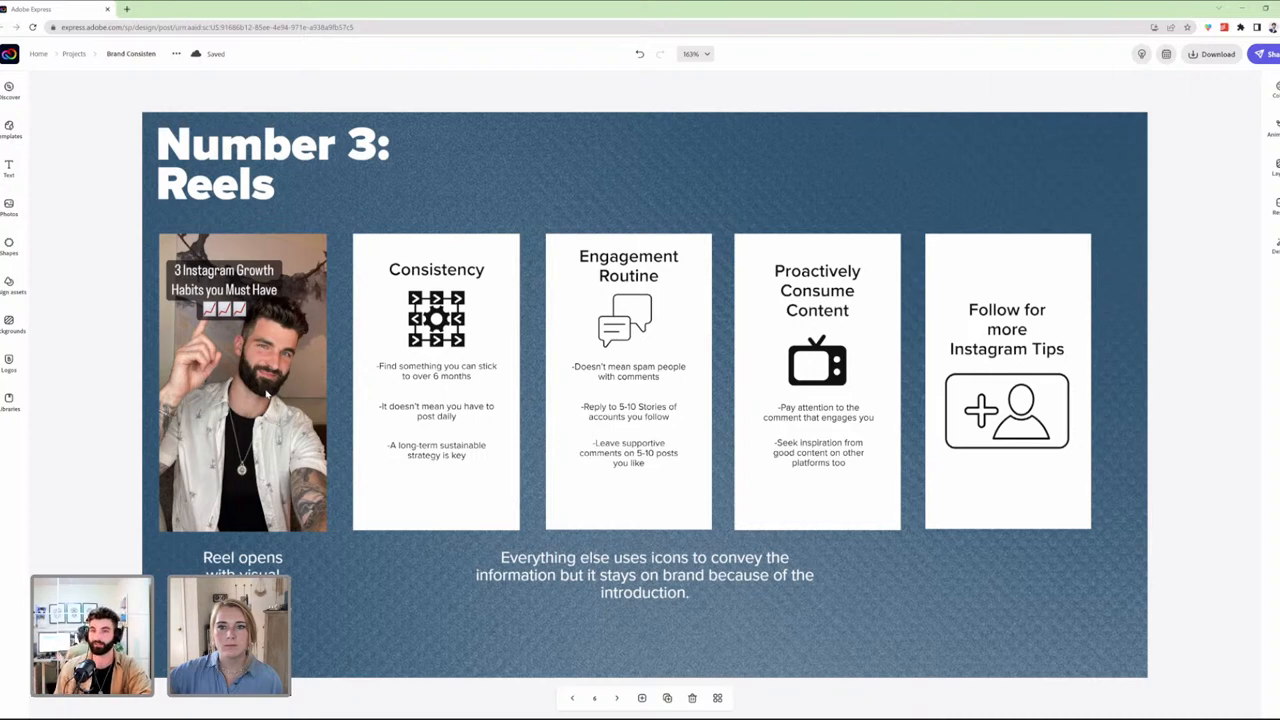
mouse_move(312, 244)
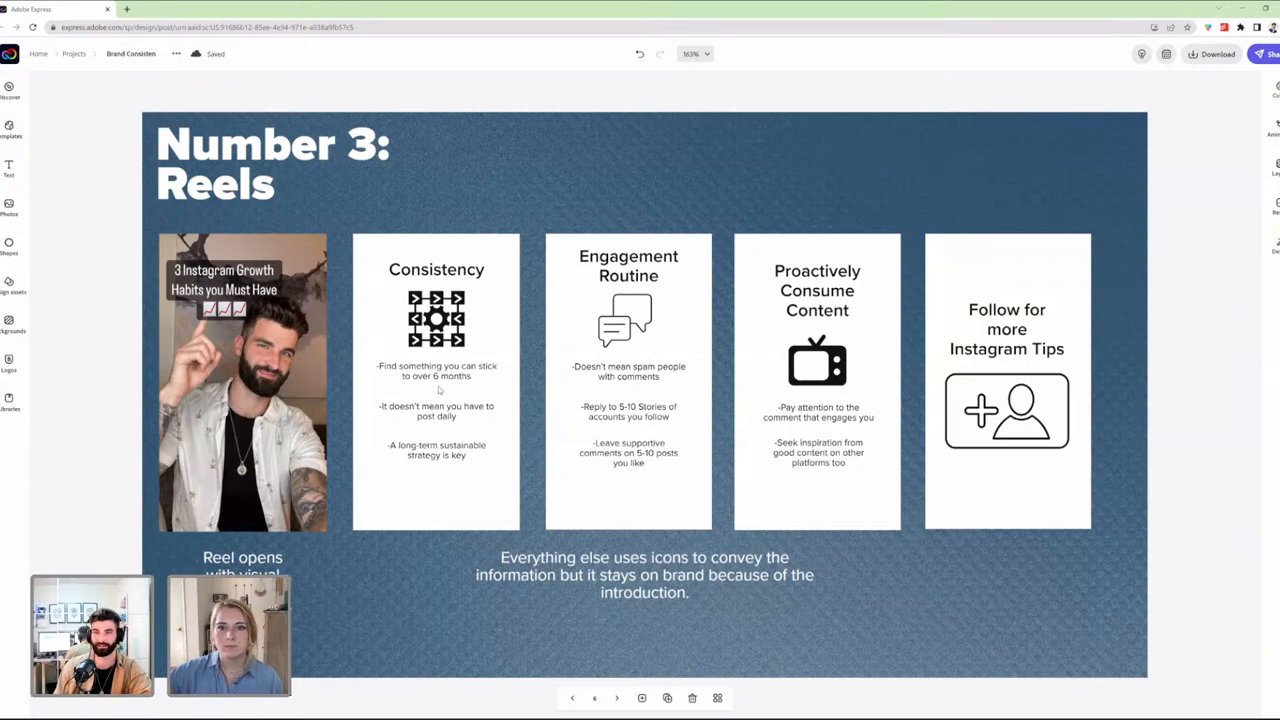
mouse_move(932, 288)
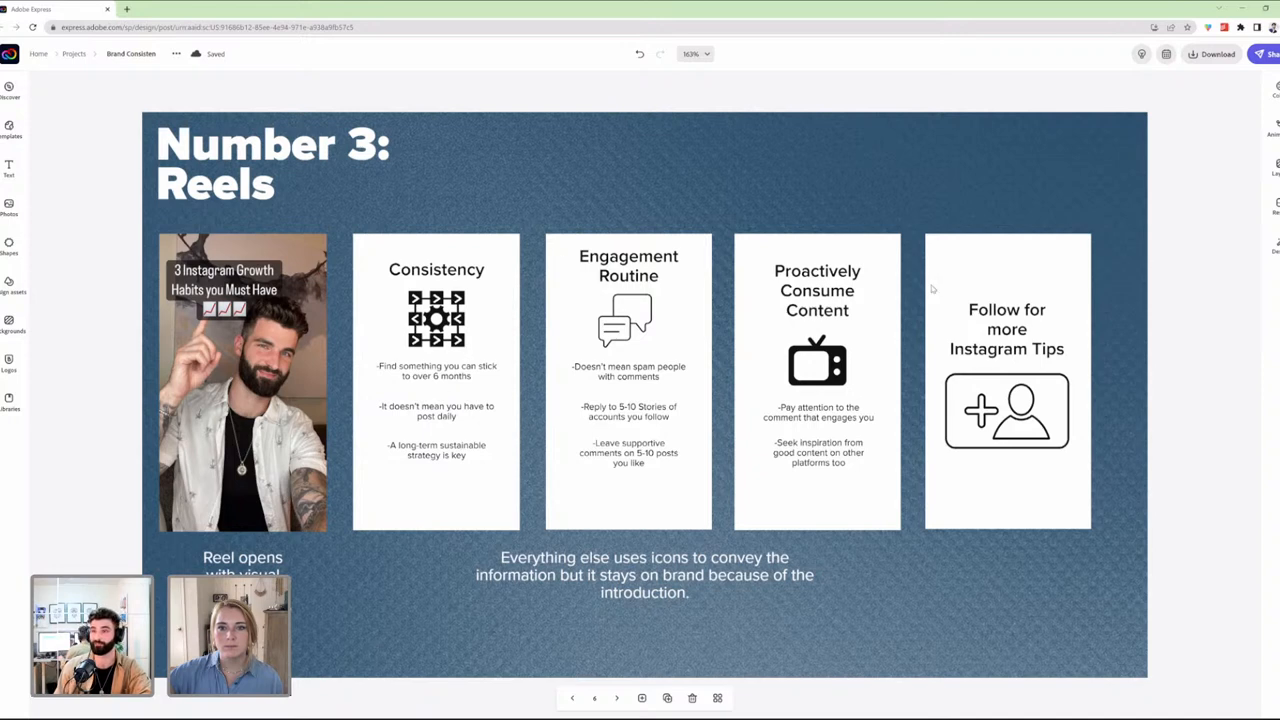
mouse_move(1000, 320)
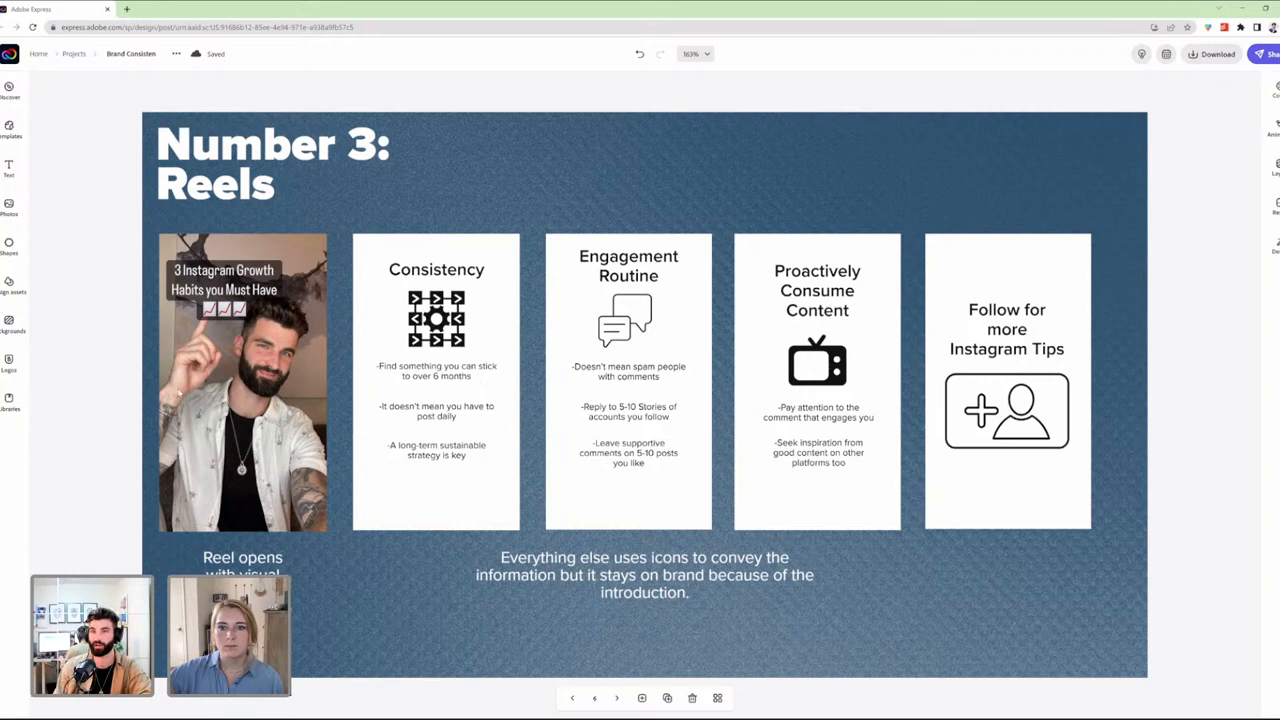
mouse_move(306, 348)
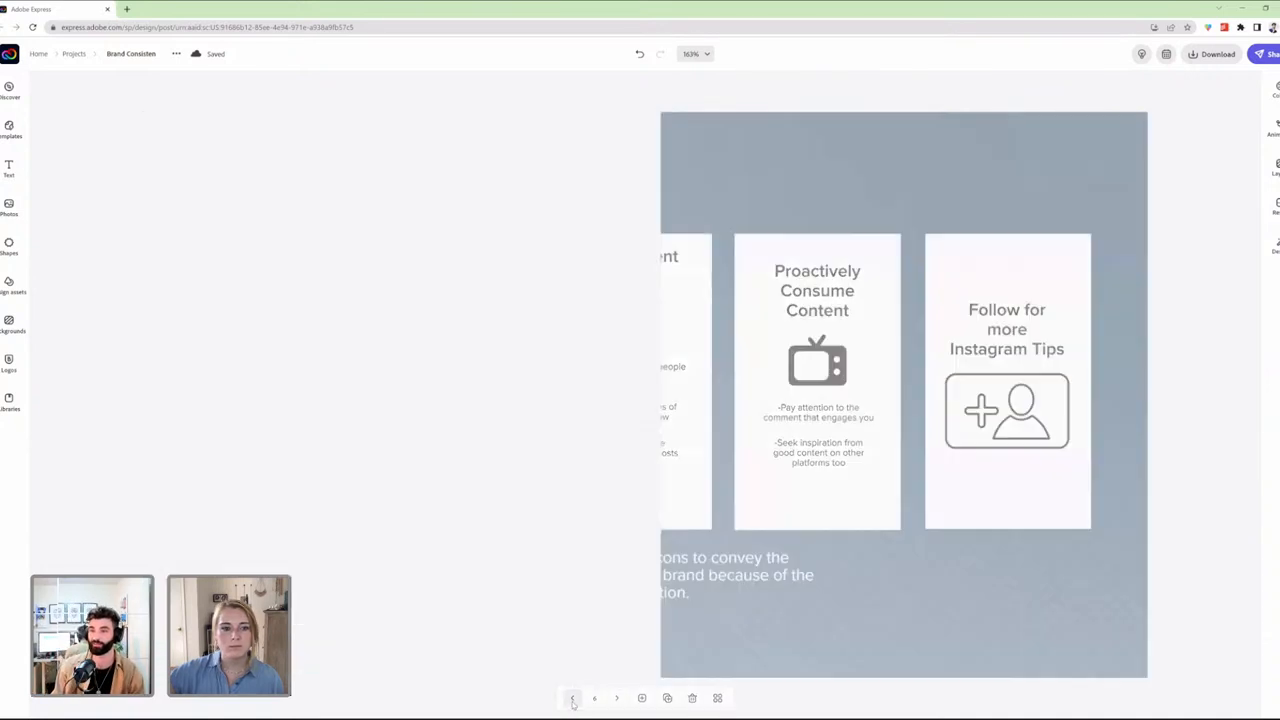
left_click(616, 698)
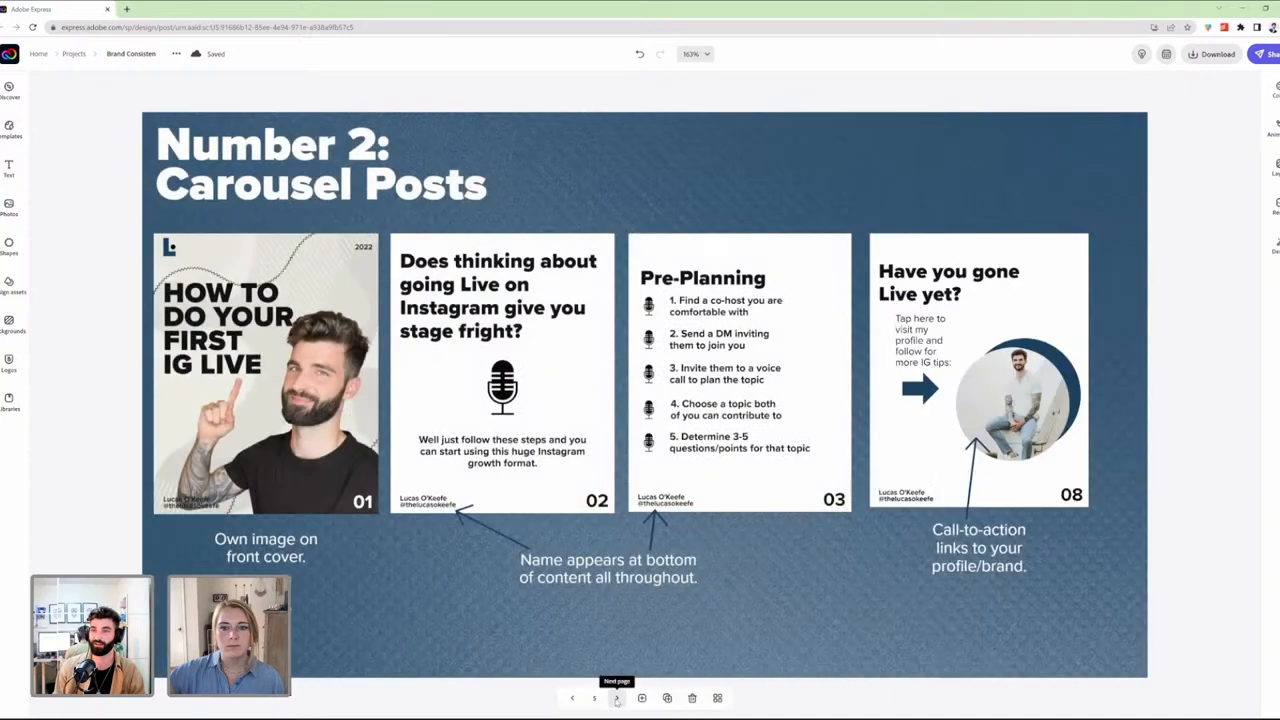
left_click(594, 696)
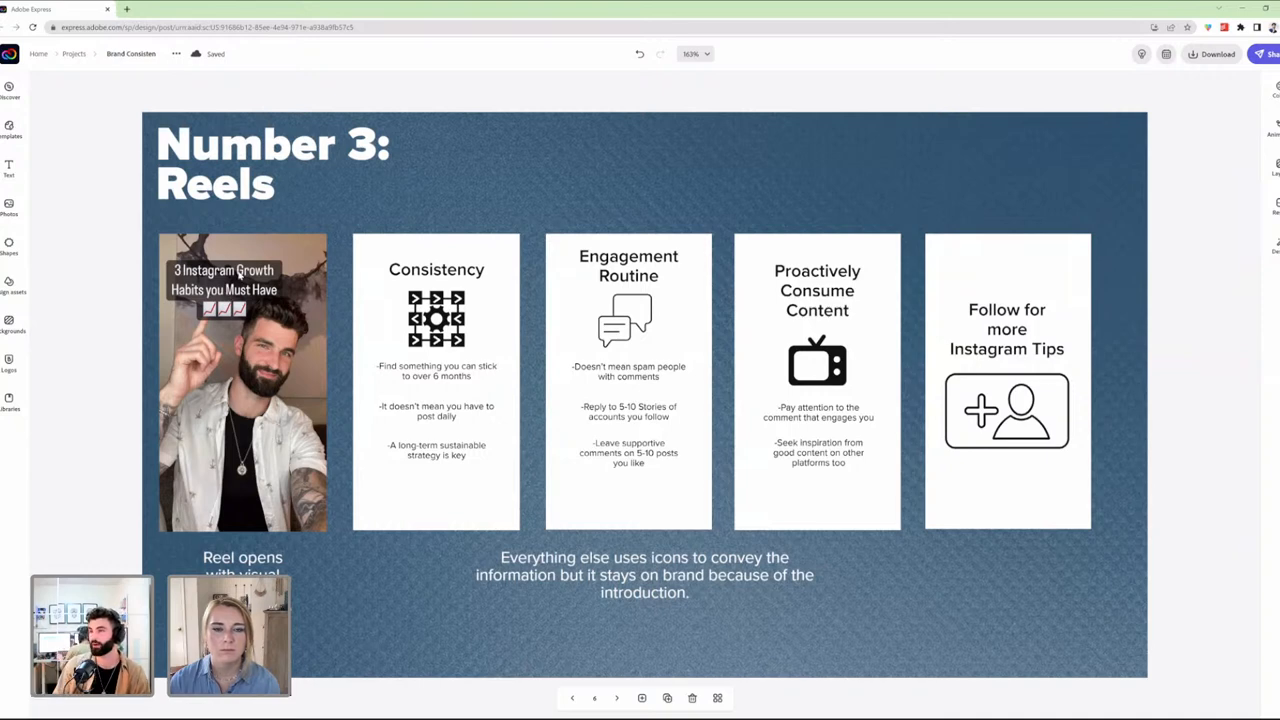
mouse_move(560, 536)
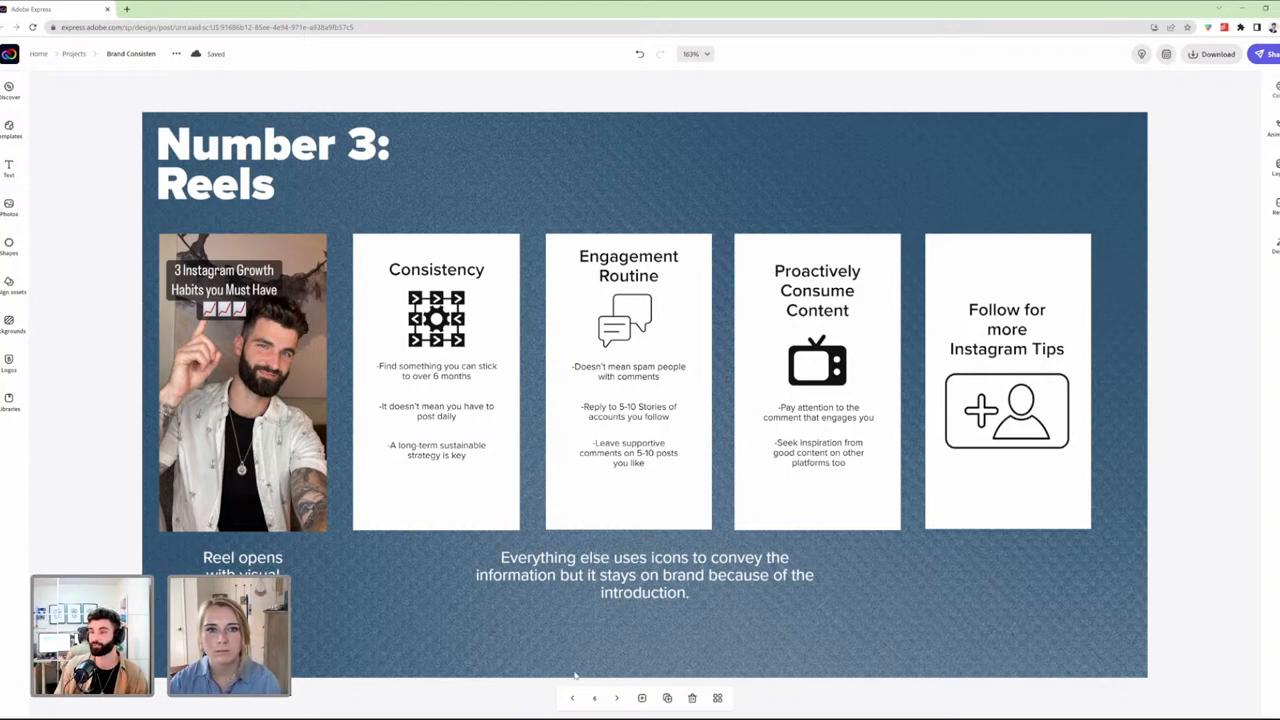
mouse_move(616, 696)
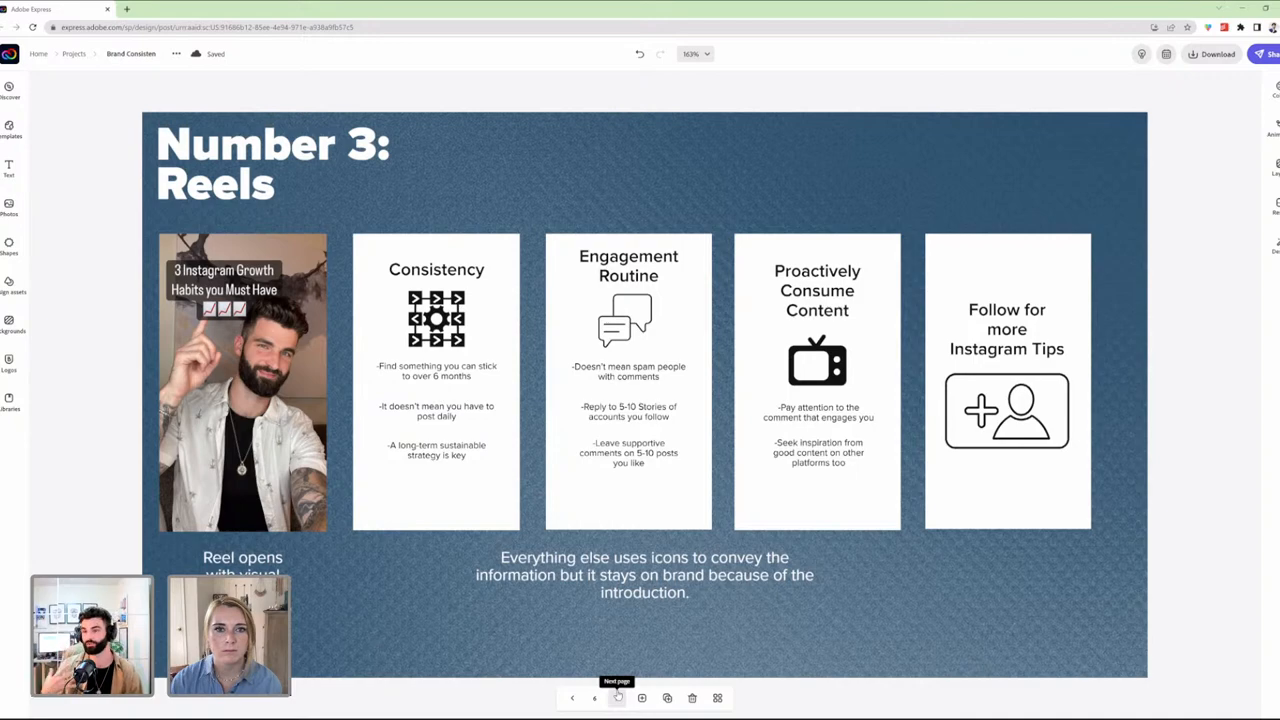
Advance to the 'Number 4: Branded Quotes' slide with its annotated quote card
left_click(618, 696)
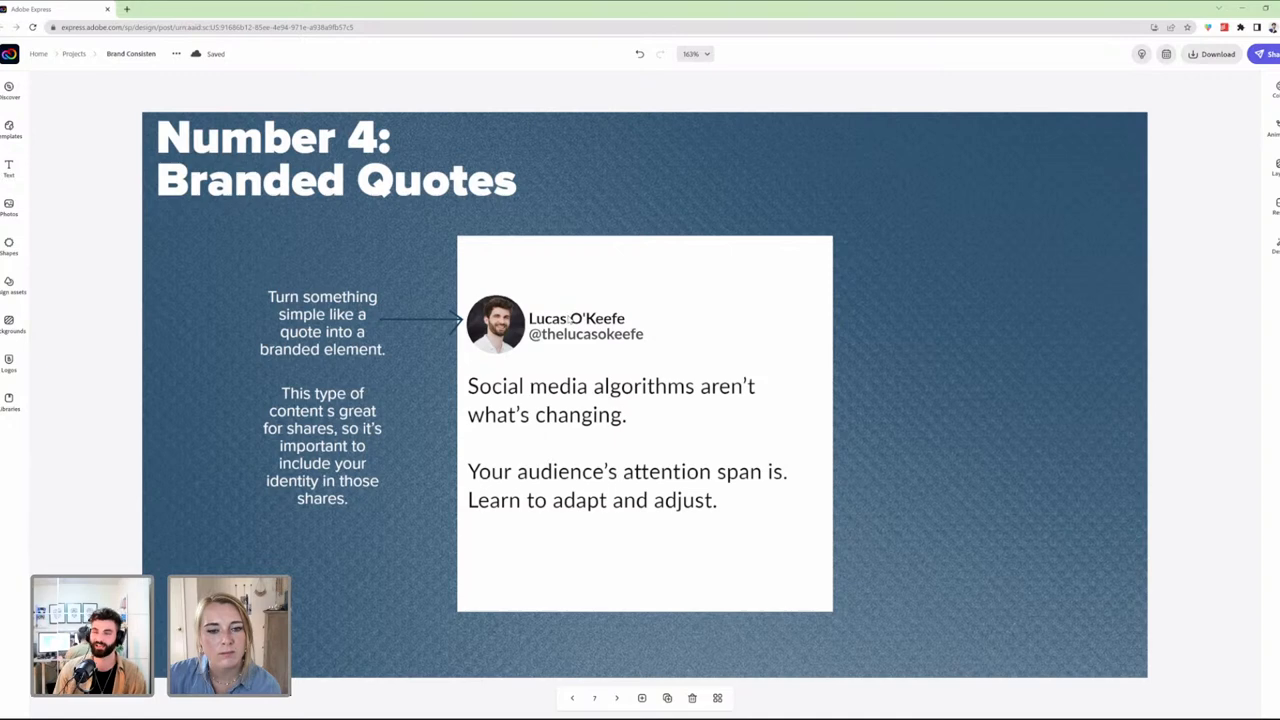
mouse_move(464, 396)
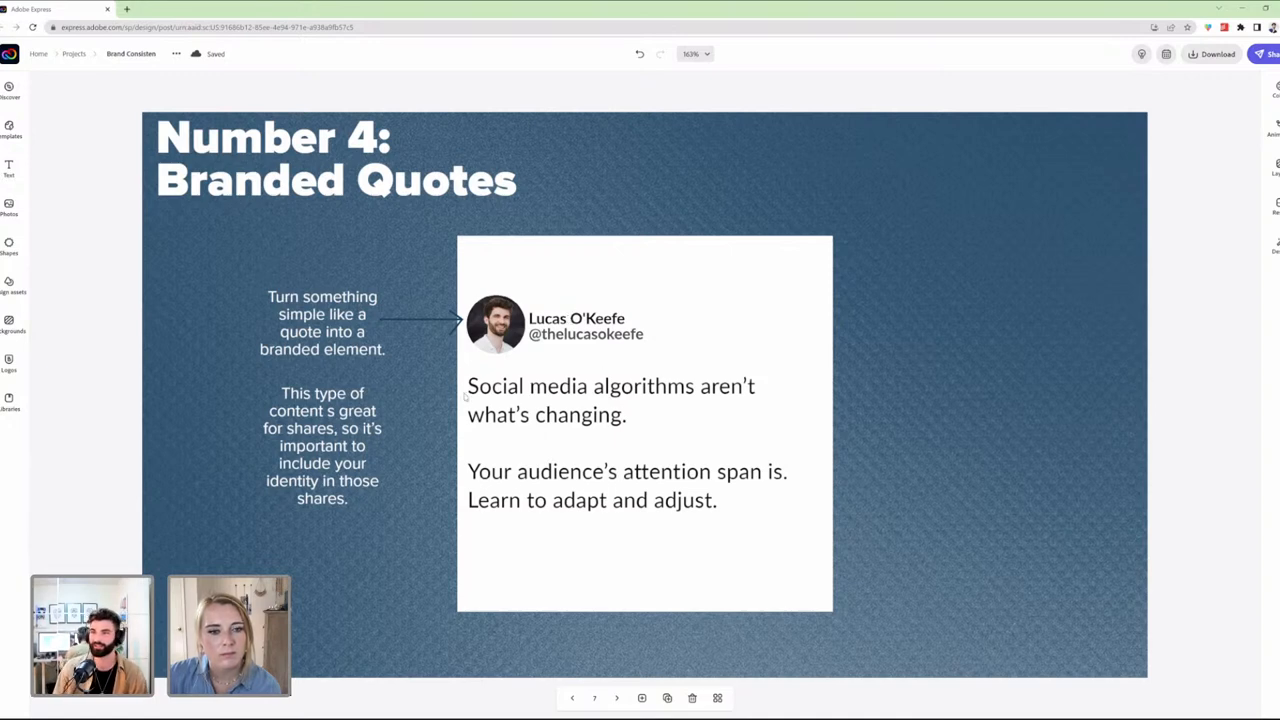
mouse_move(646, 348)
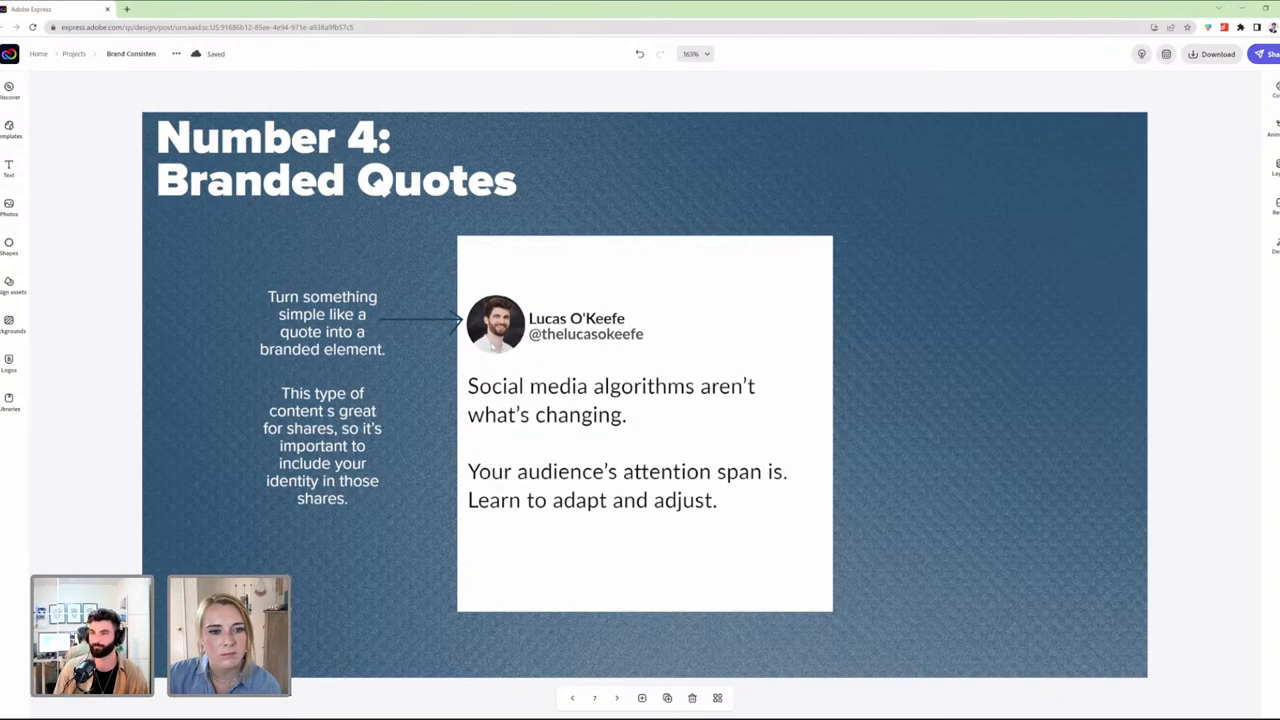
mouse_move(532, 504)
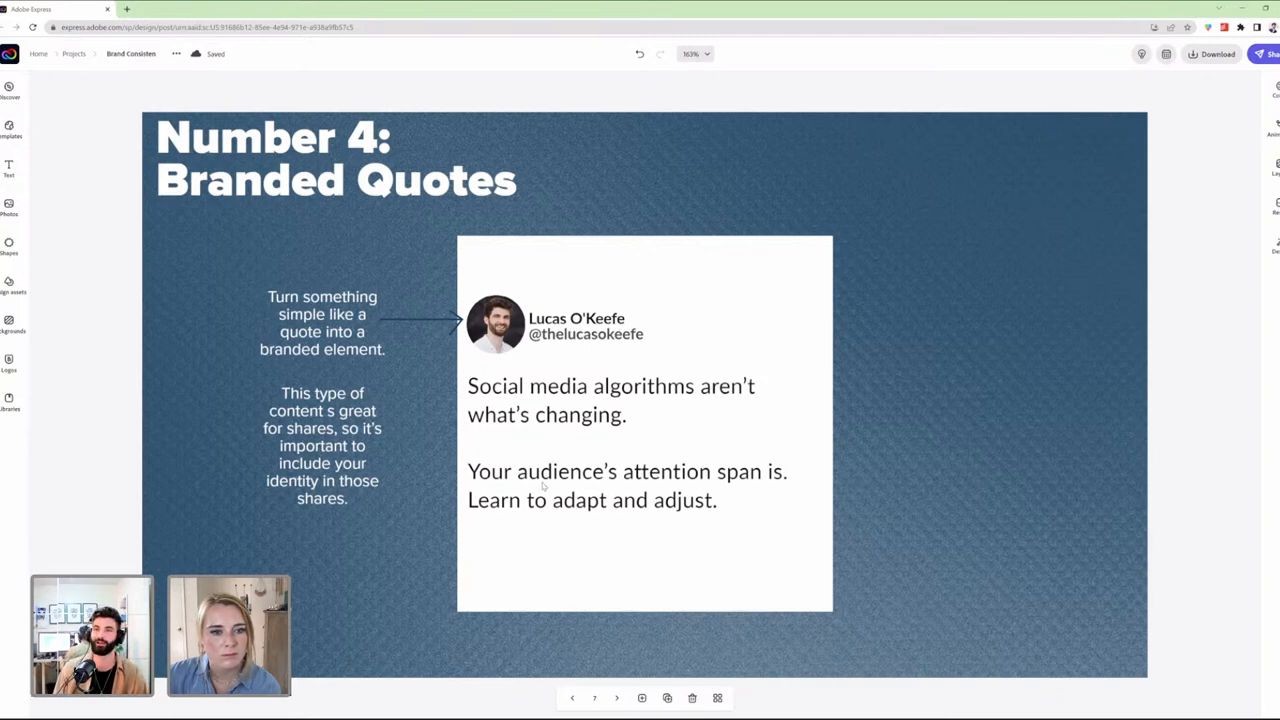
mouse_move(730, 404)
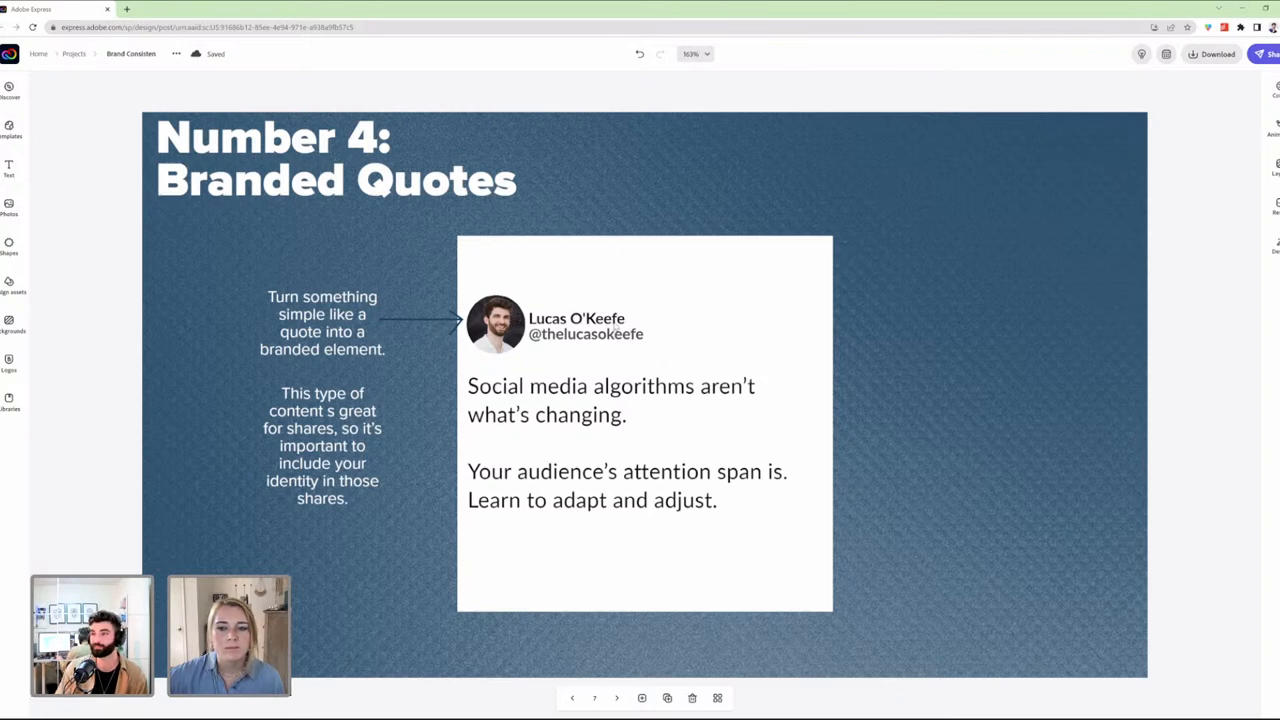
mouse_move(680, 328)
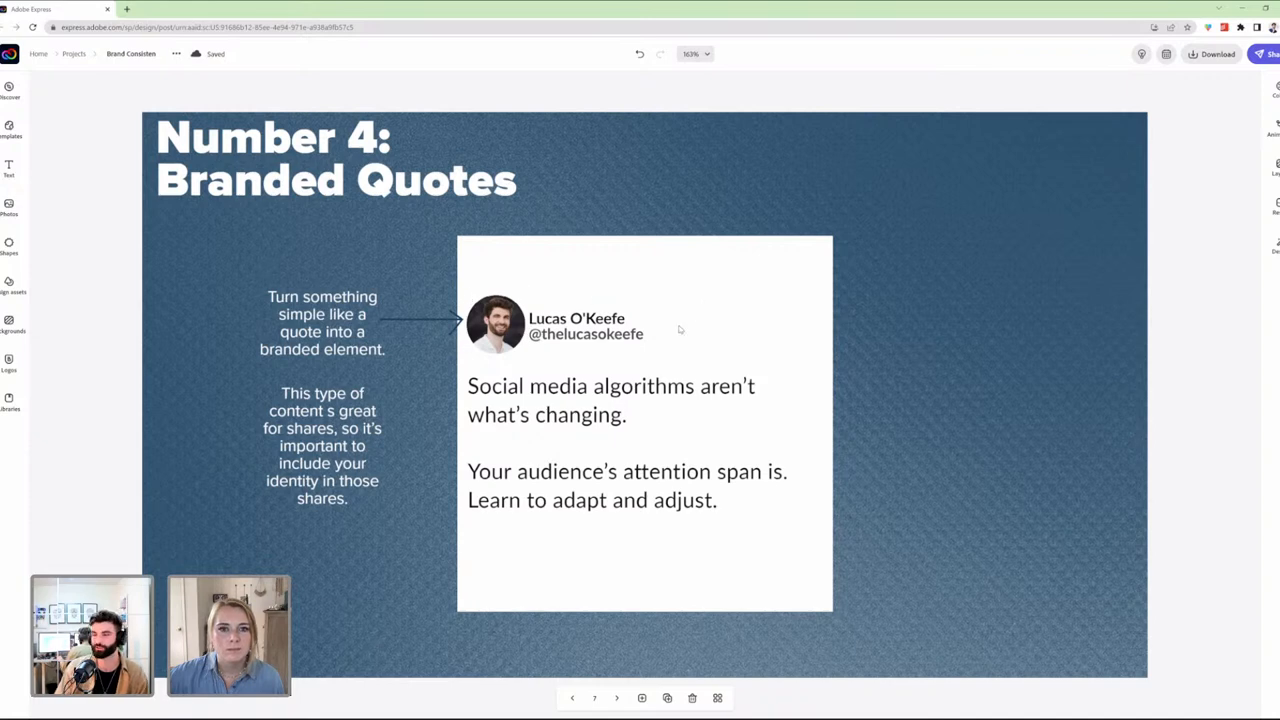
mouse_move(504, 324)
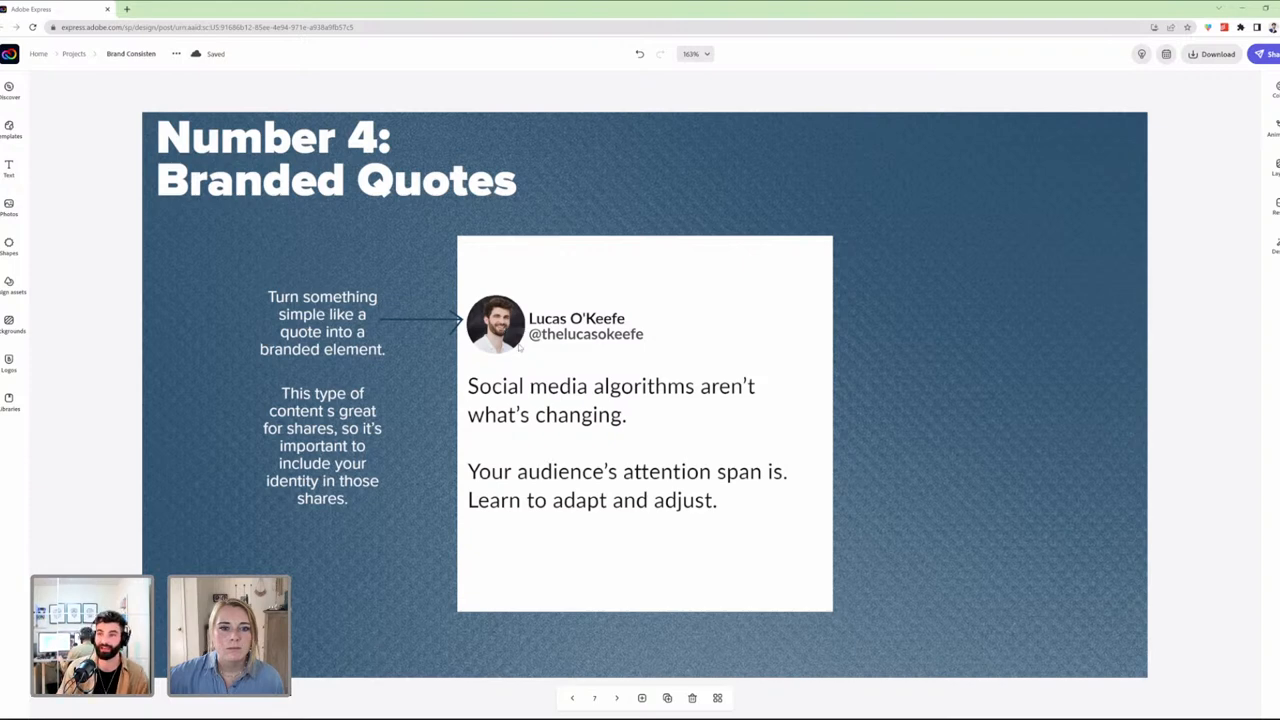
mouse_move(520, 350)
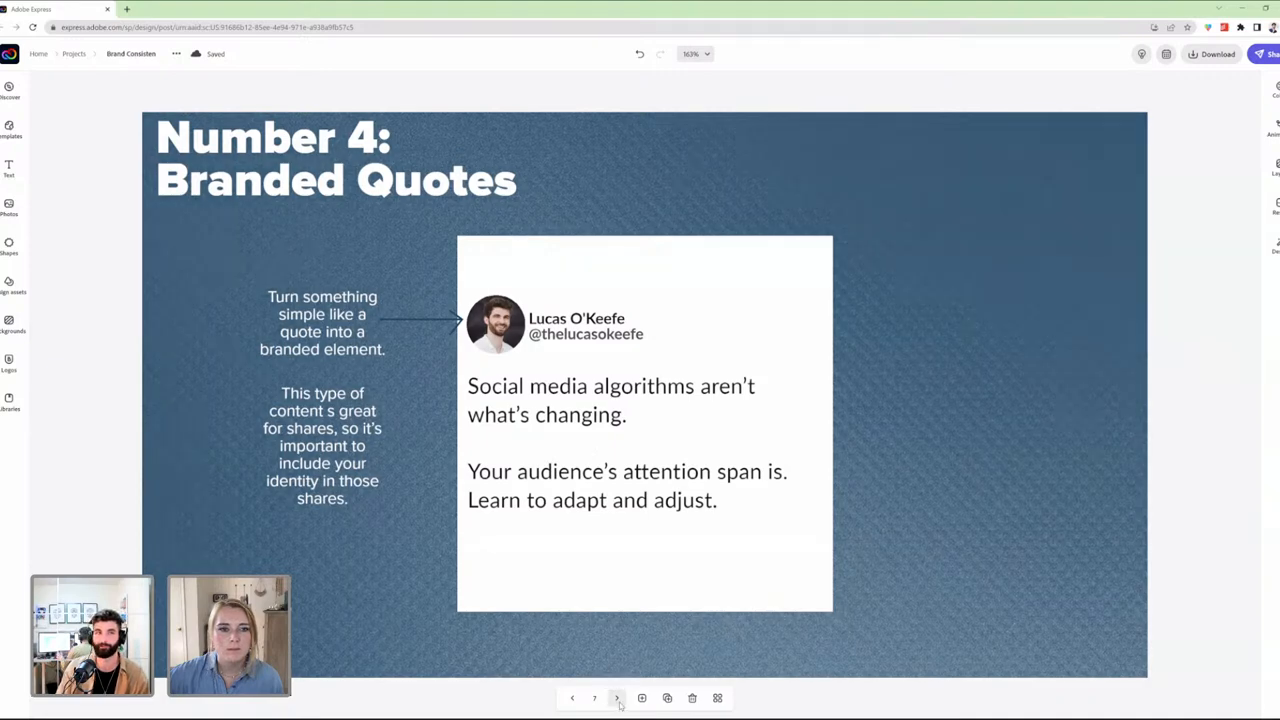
Advance to the 'Bonus Tips' slide listing four checkmarked brand consistency tips
left_click(618, 698)
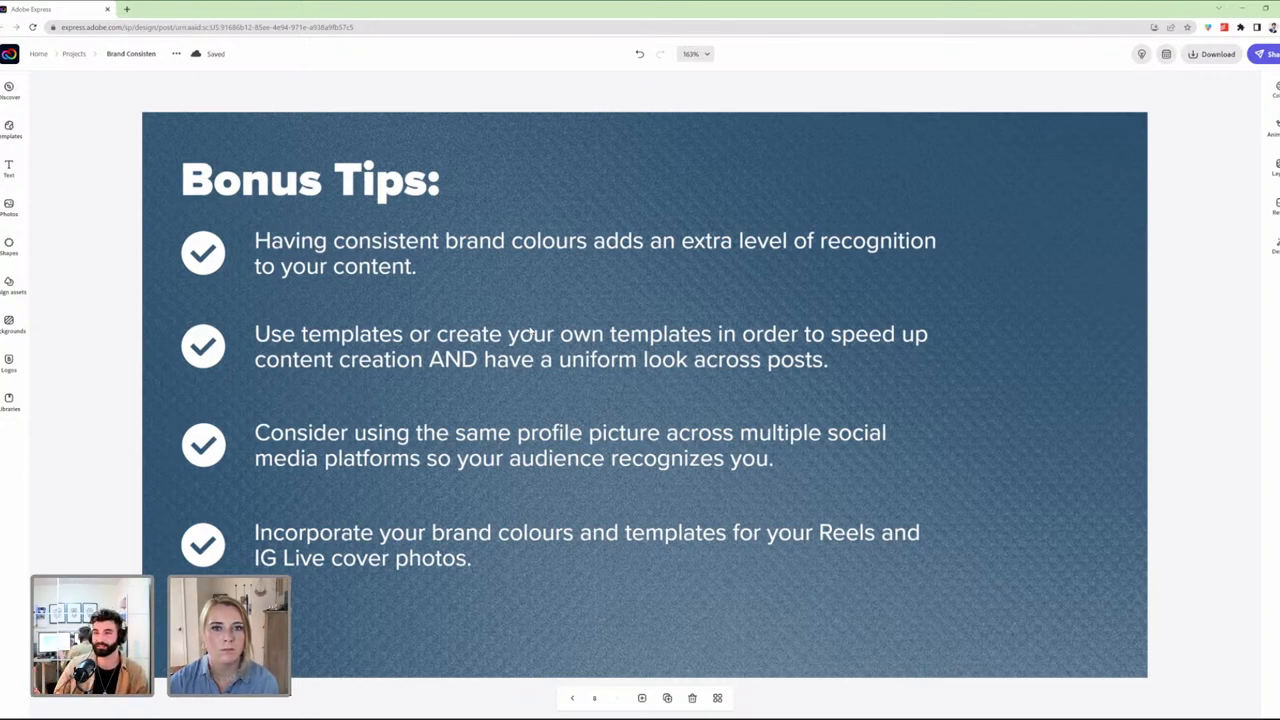
mouse_move(1004, 352)
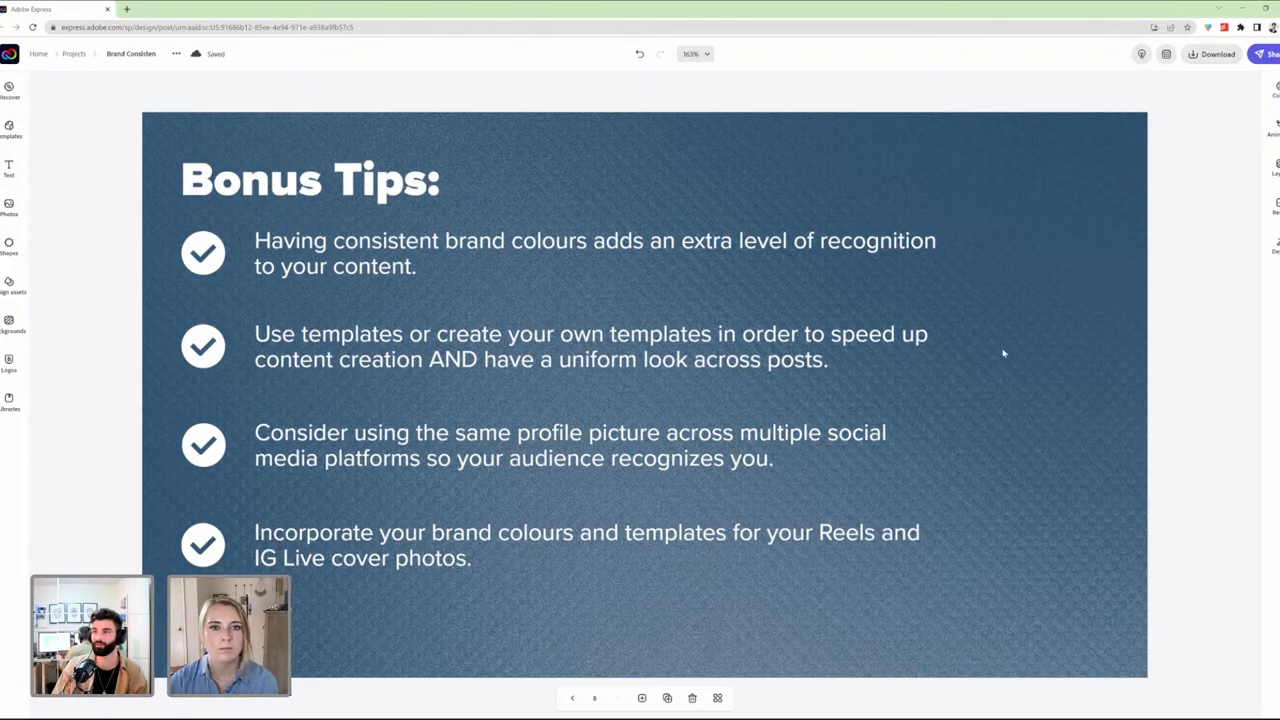
mouse_move(1028, 228)
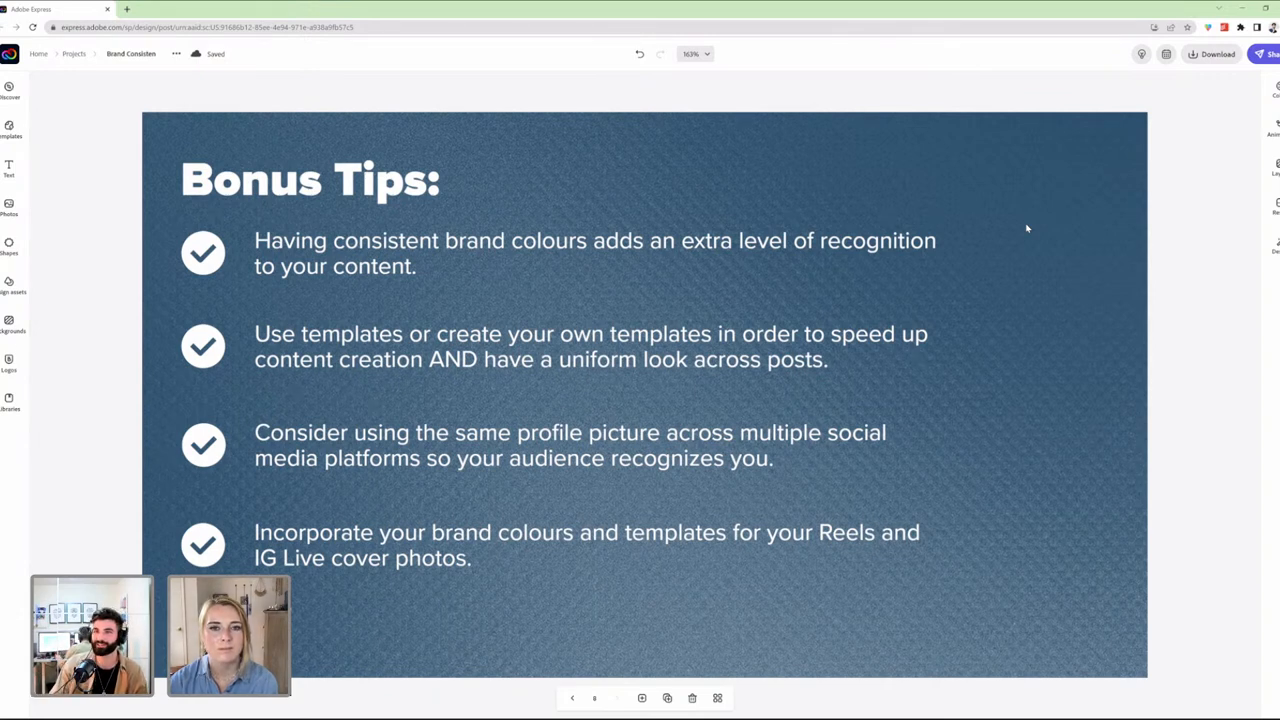
mouse_move(804, 256)
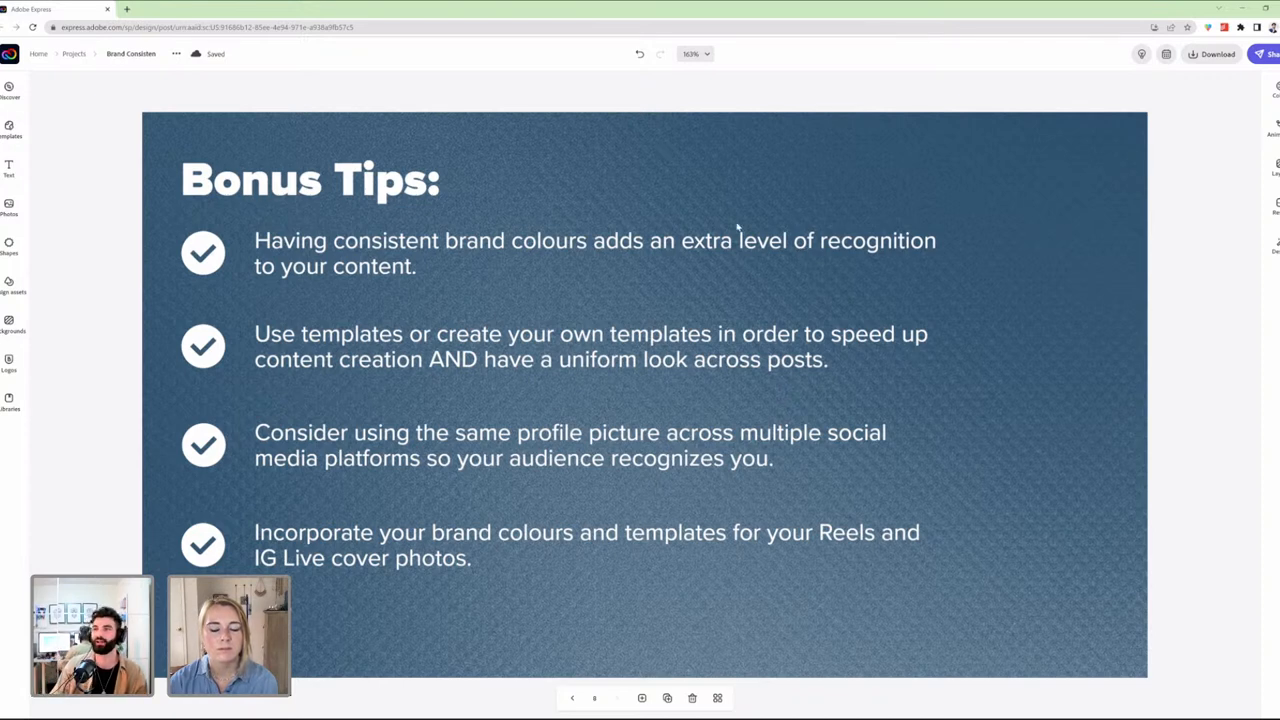
mouse_move(752, 224)
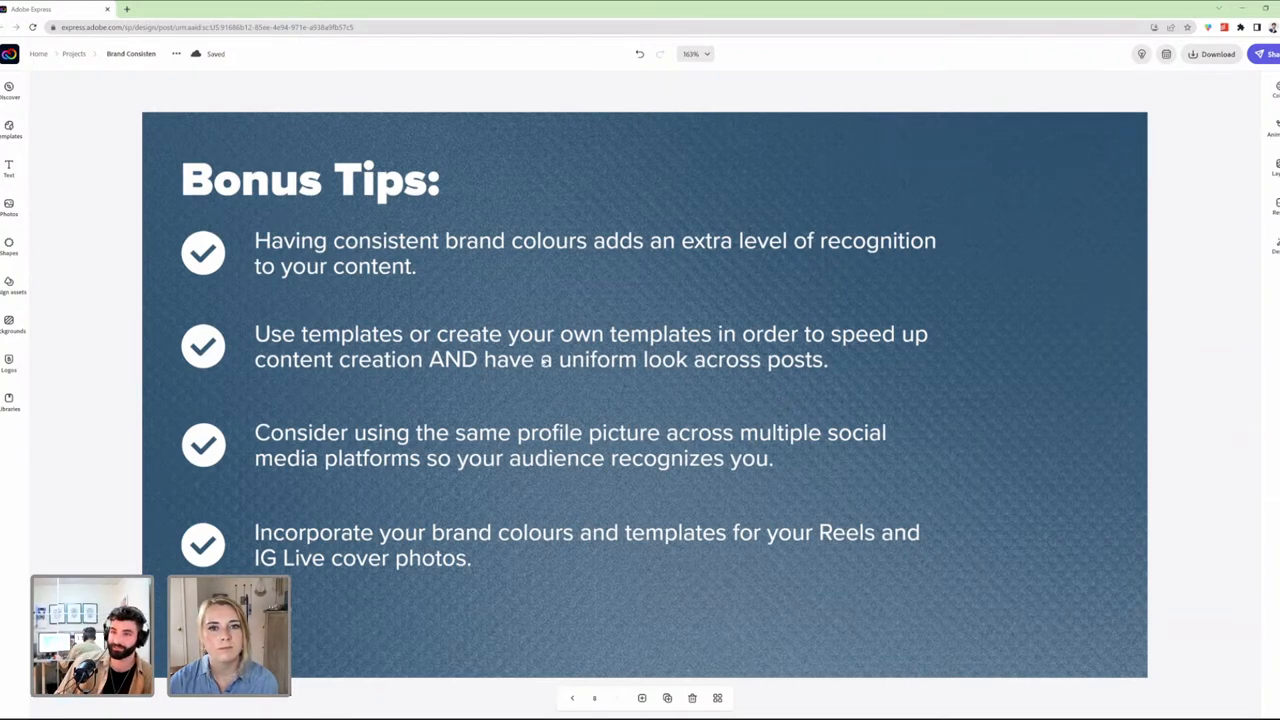
mouse_move(360, 344)
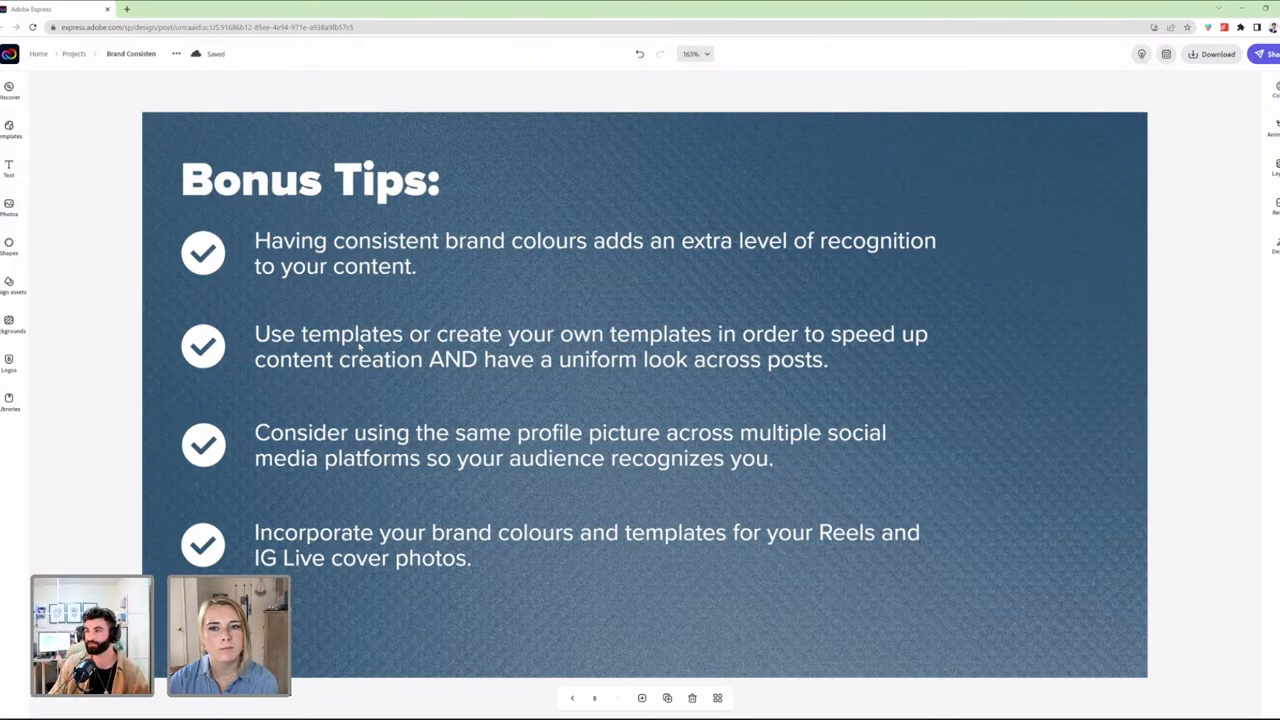